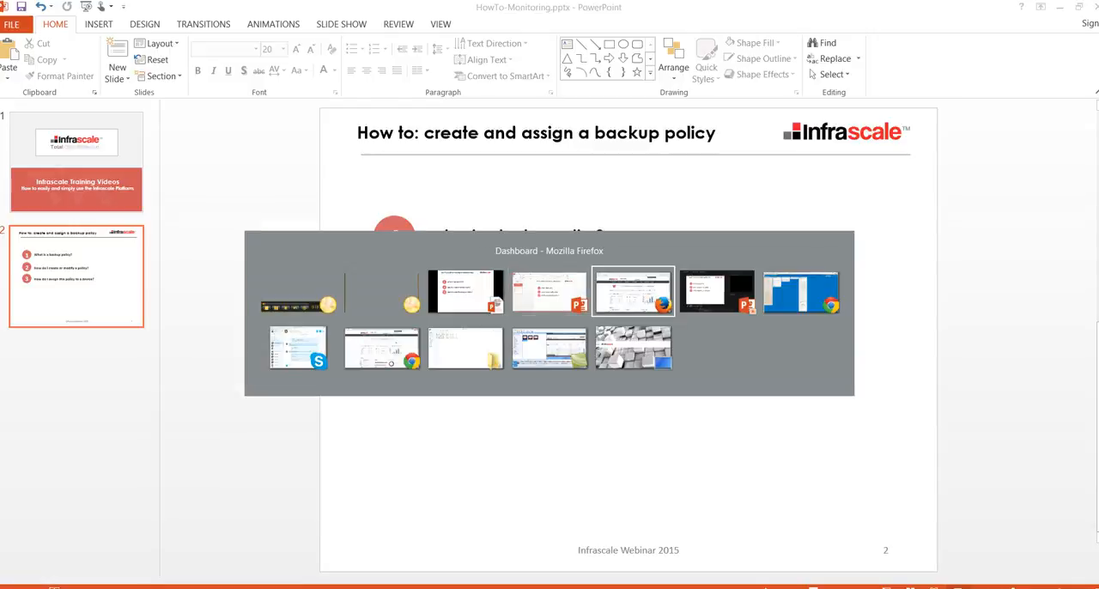
Switch from PowerPoint to the Dashboard window in Mozilla Firefox.
left_click(632, 292)
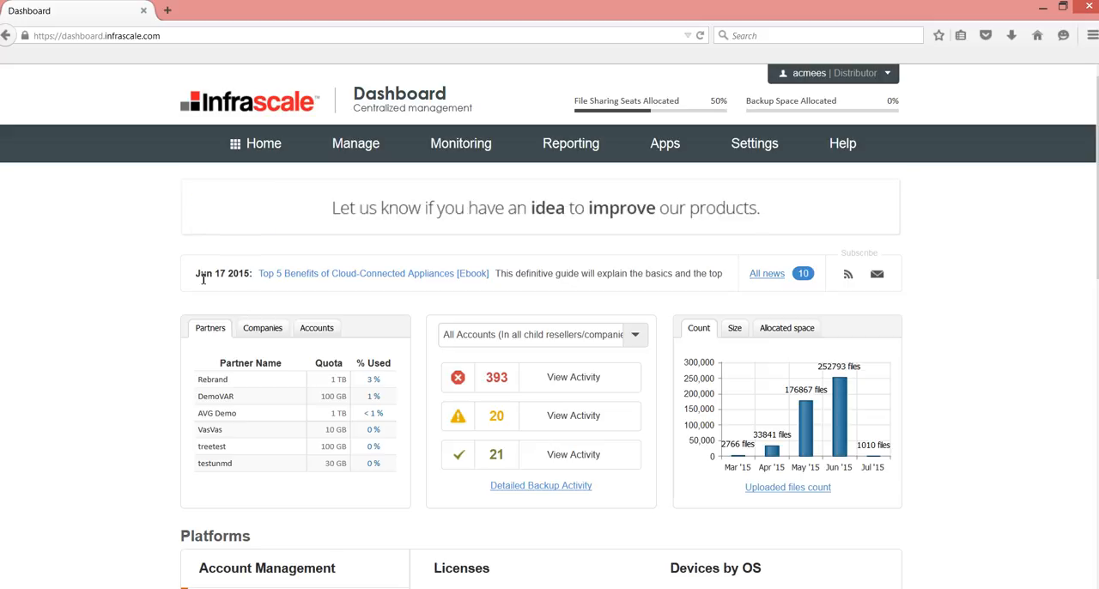
Go to Manage > View & Manage Backup Policies to list existing policies.
left_click(355, 144)
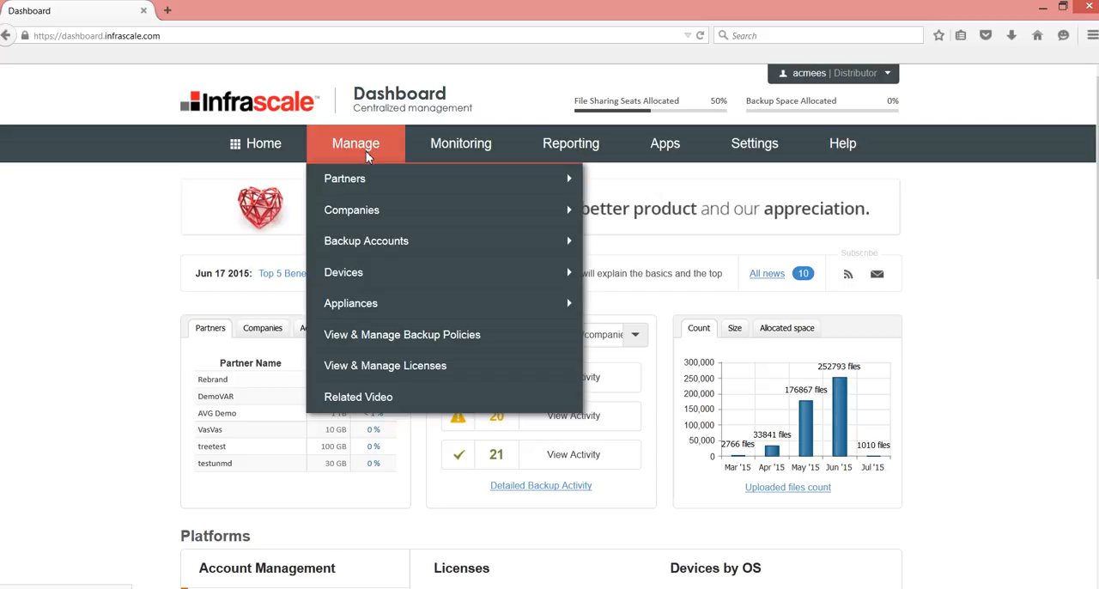
mouse_move(402, 335)
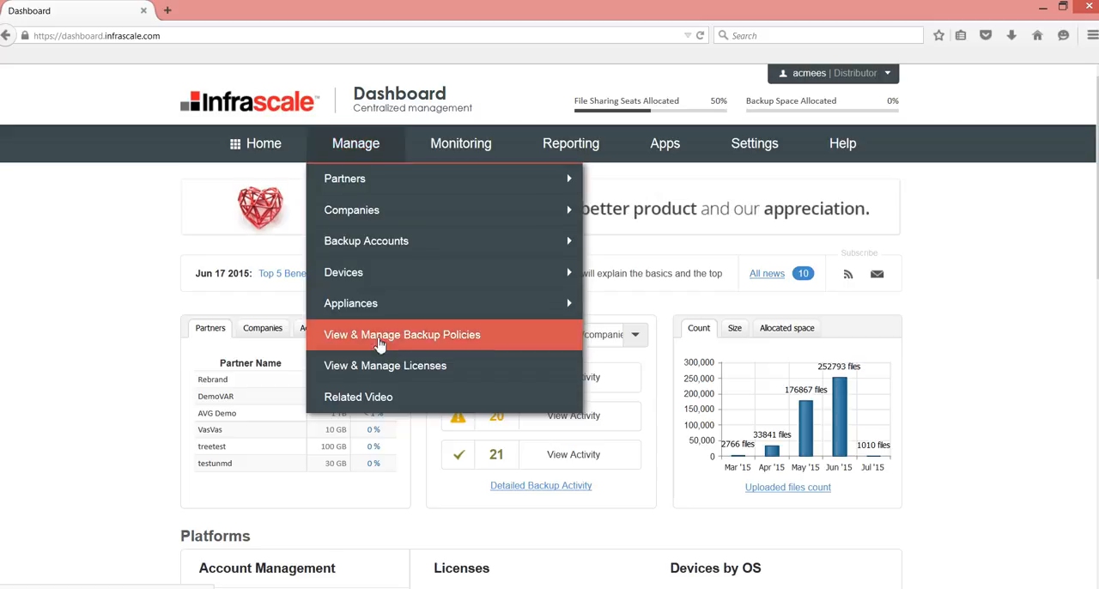
left_click(402, 335)
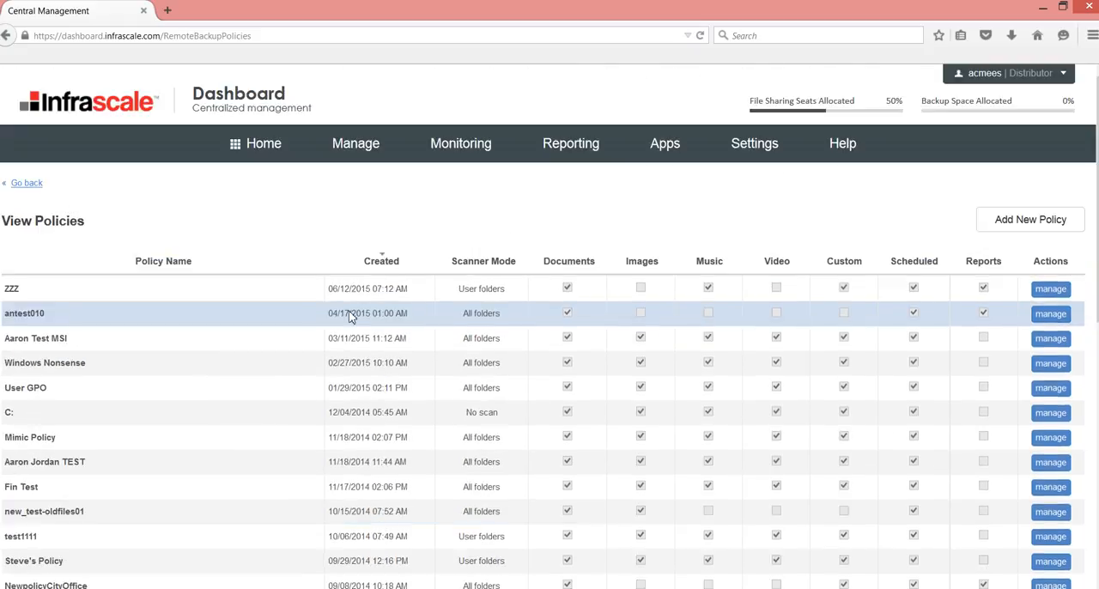
mouse_move(1030, 220)
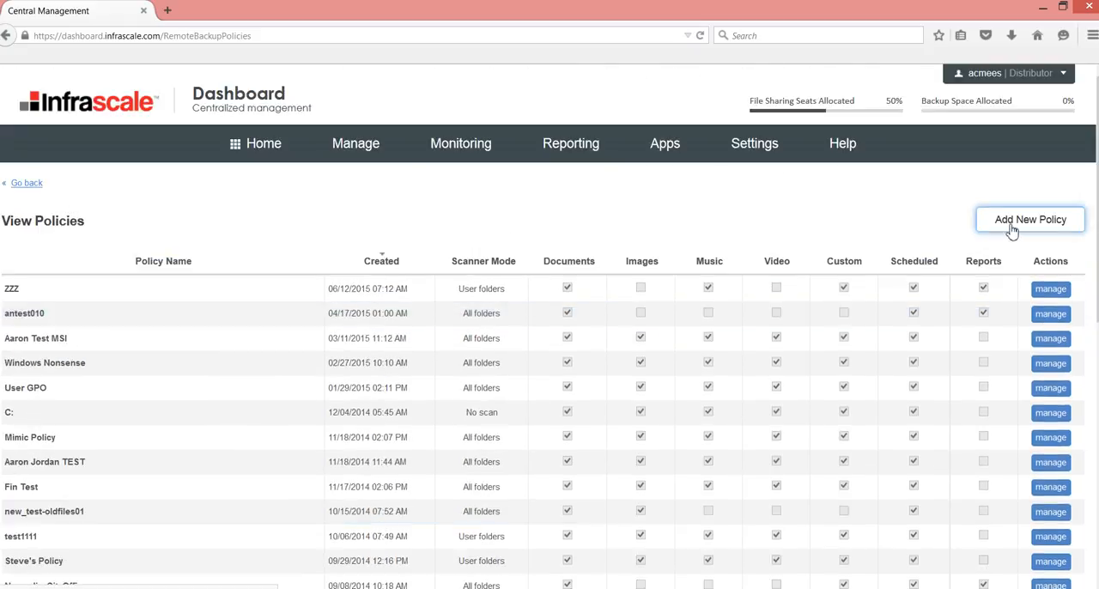
Start Add New Policy and review the blank remote backup policy form.
left_click(1030, 220)
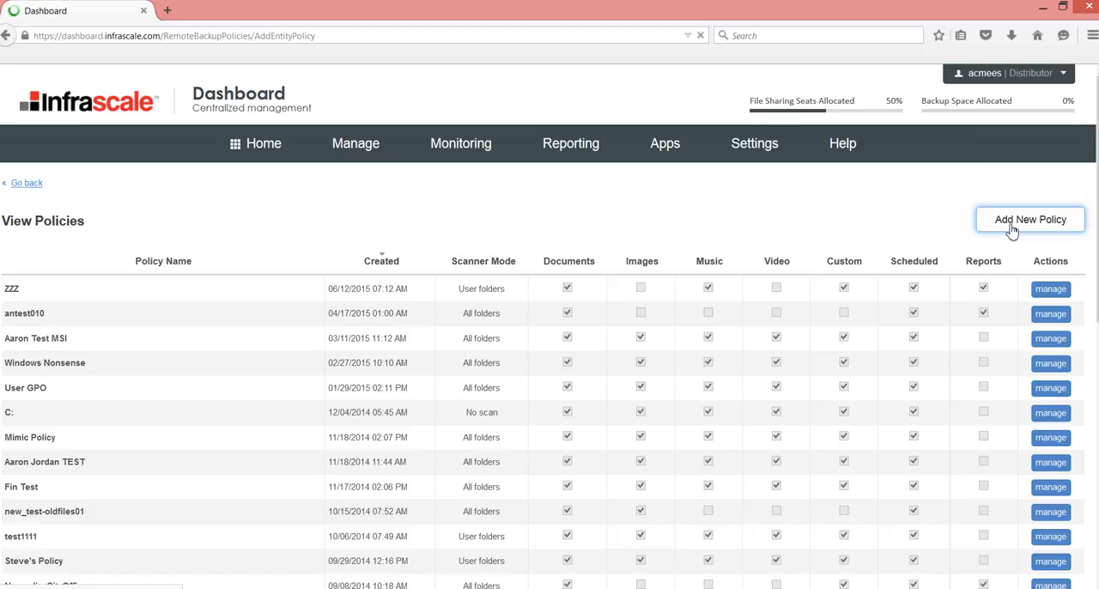
left_click(1030, 220)
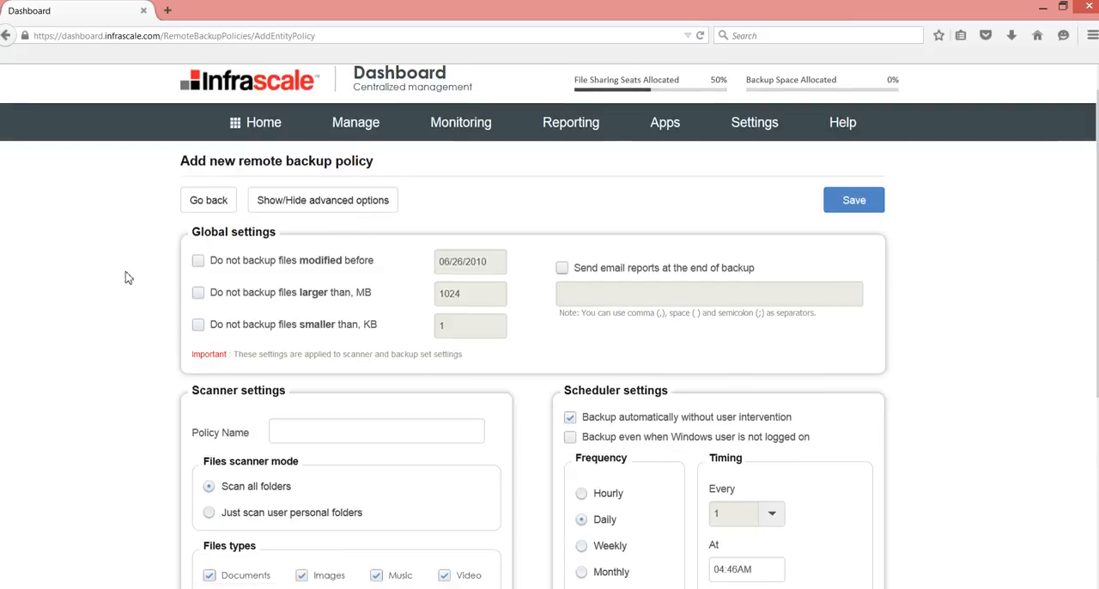
scroll("down", 3)
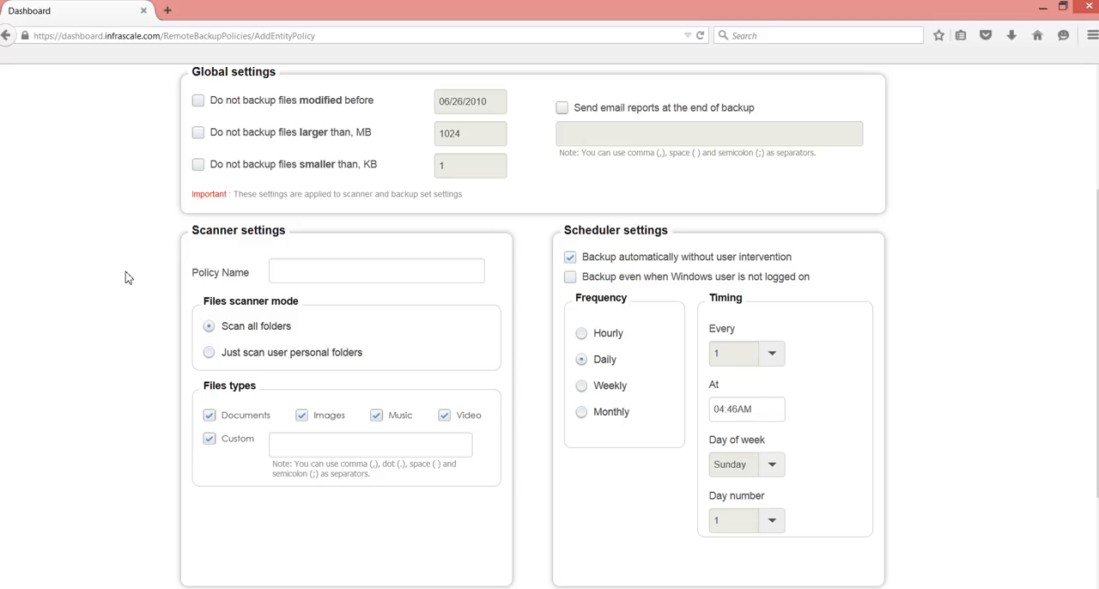
scroll("up", 3)
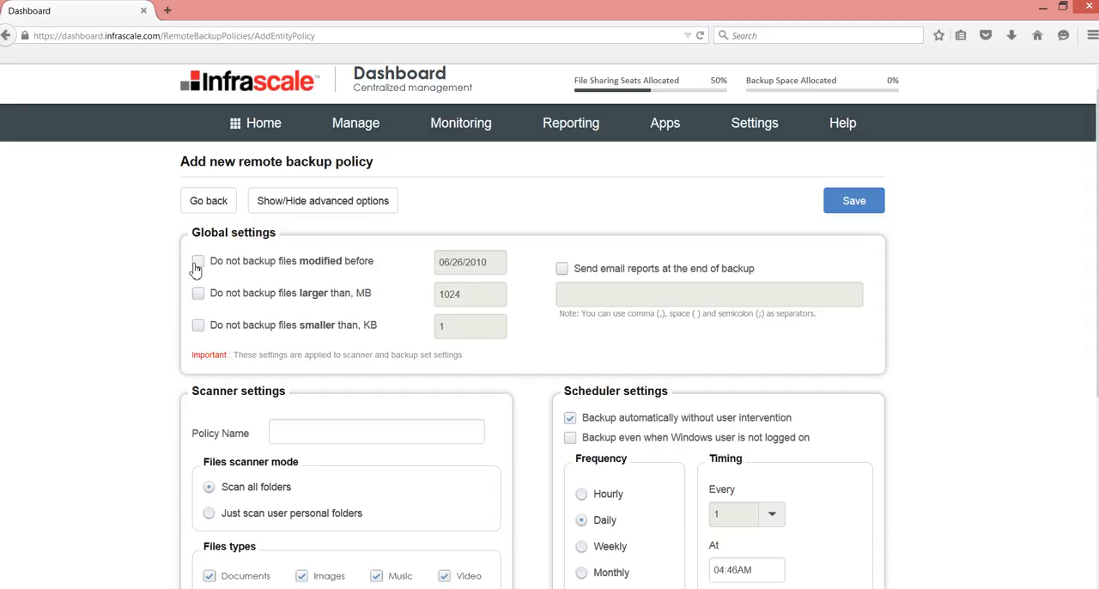
Exclude files modified before 06/26/2010 and smaller than 1 KB, leaving email reports off.
left_click(198, 261)
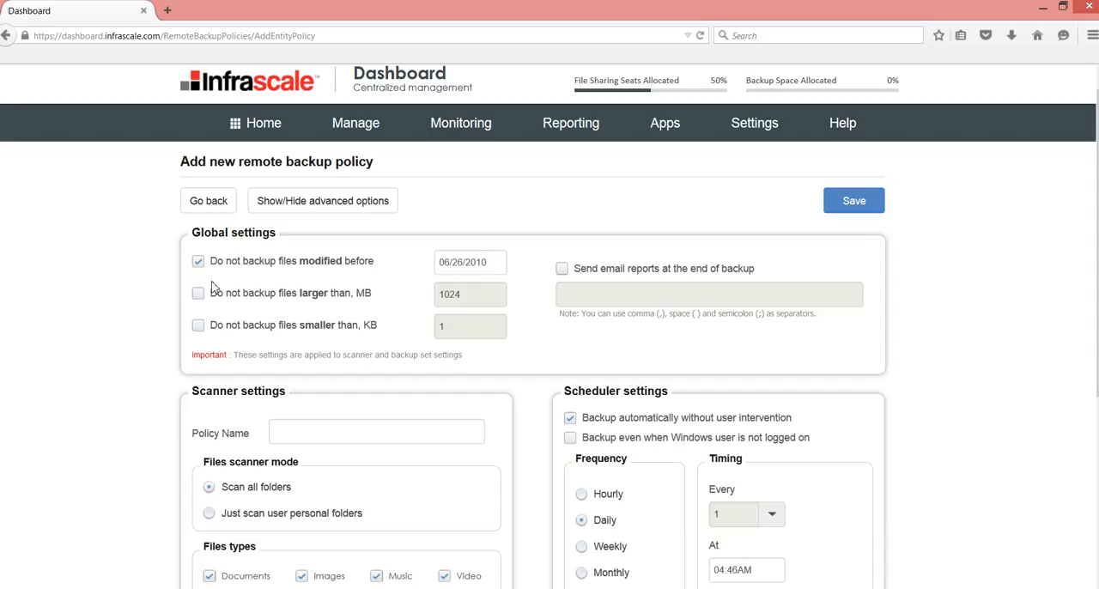
mouse_move(450, 296)
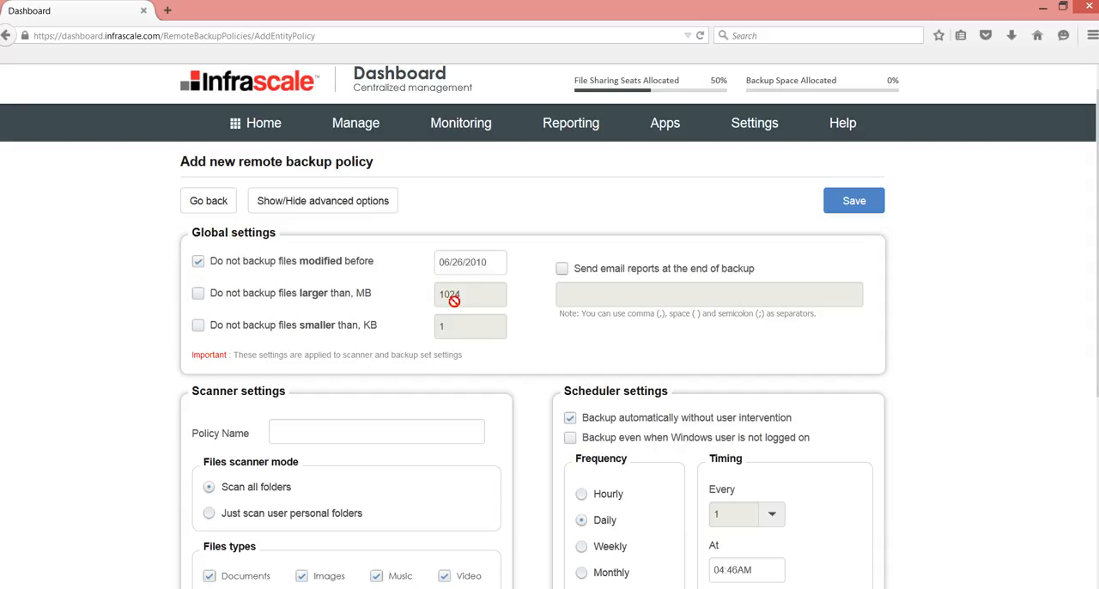
mouse_move(429, 316)
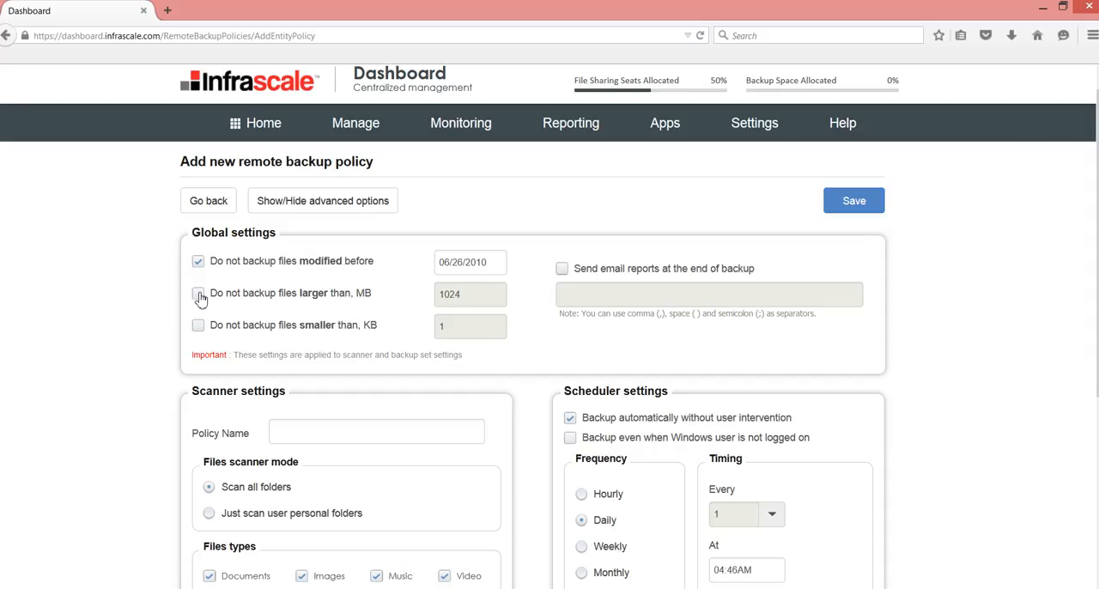
left_click(199, 292)
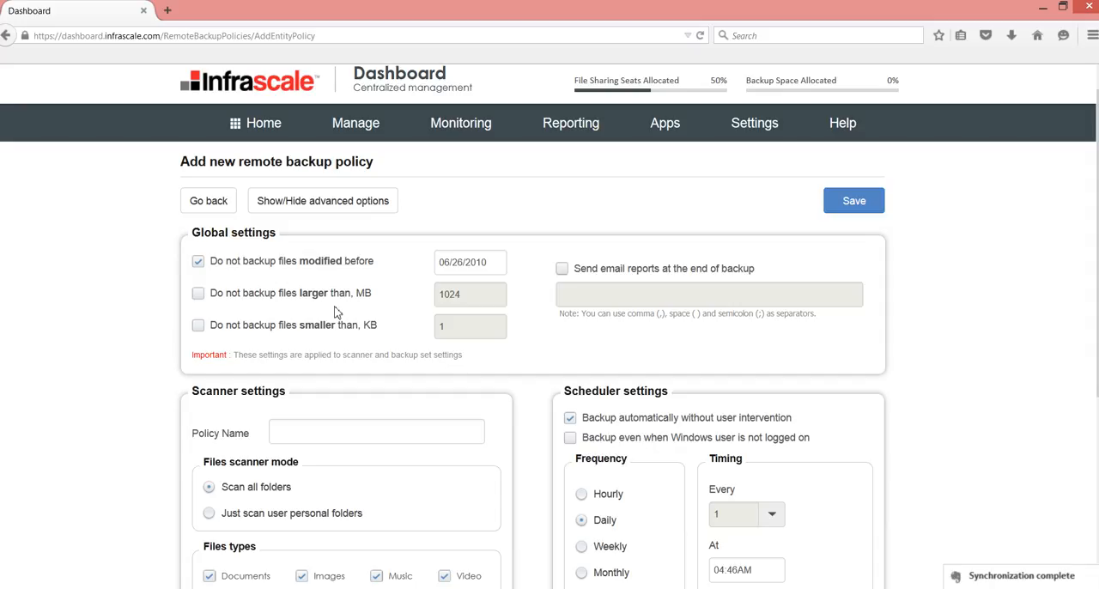
left_click(197, 324)
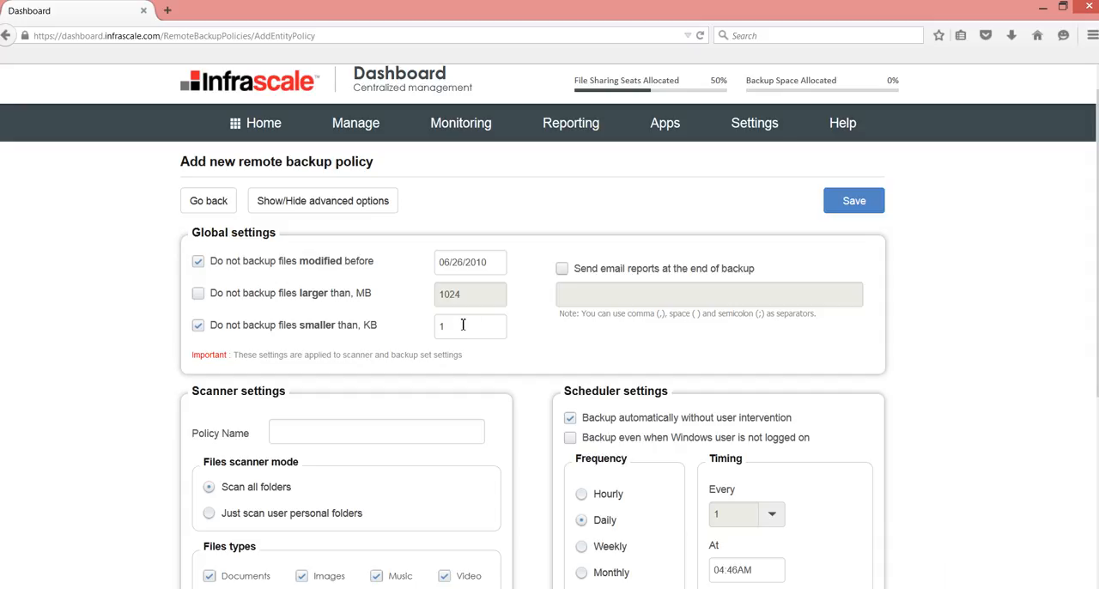
left_click(562, 268)
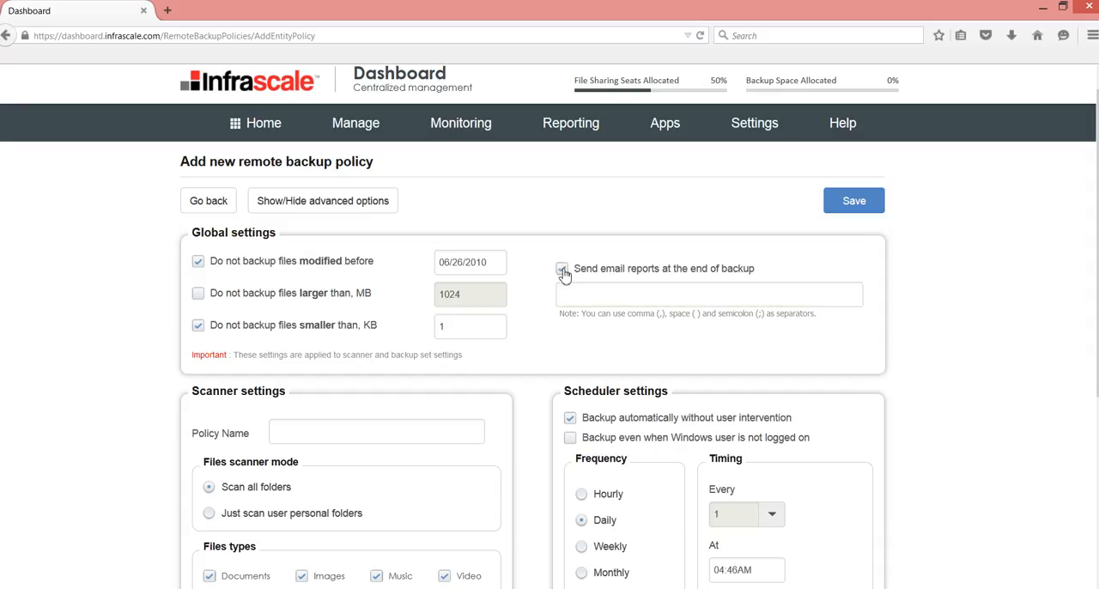
left_click(562, 268)
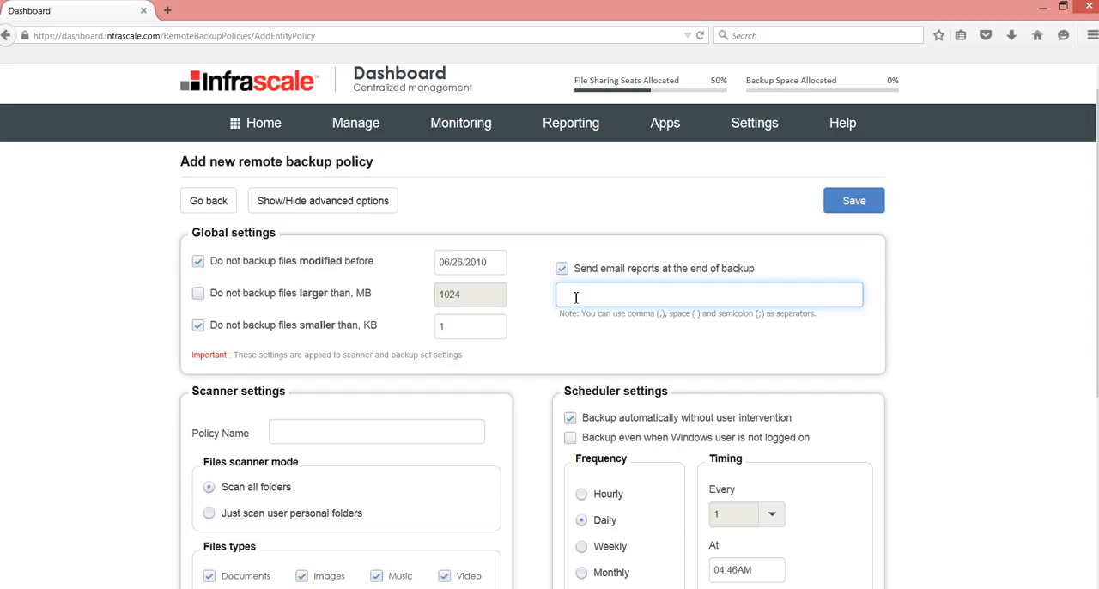
mouse_move(573, 273)
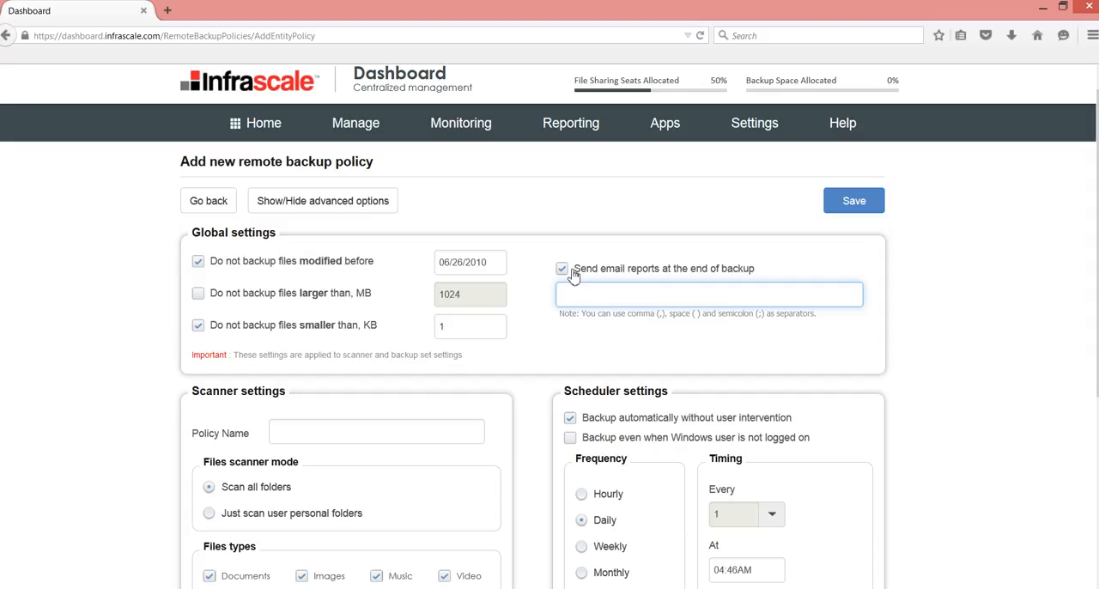
left_click(561, 268)
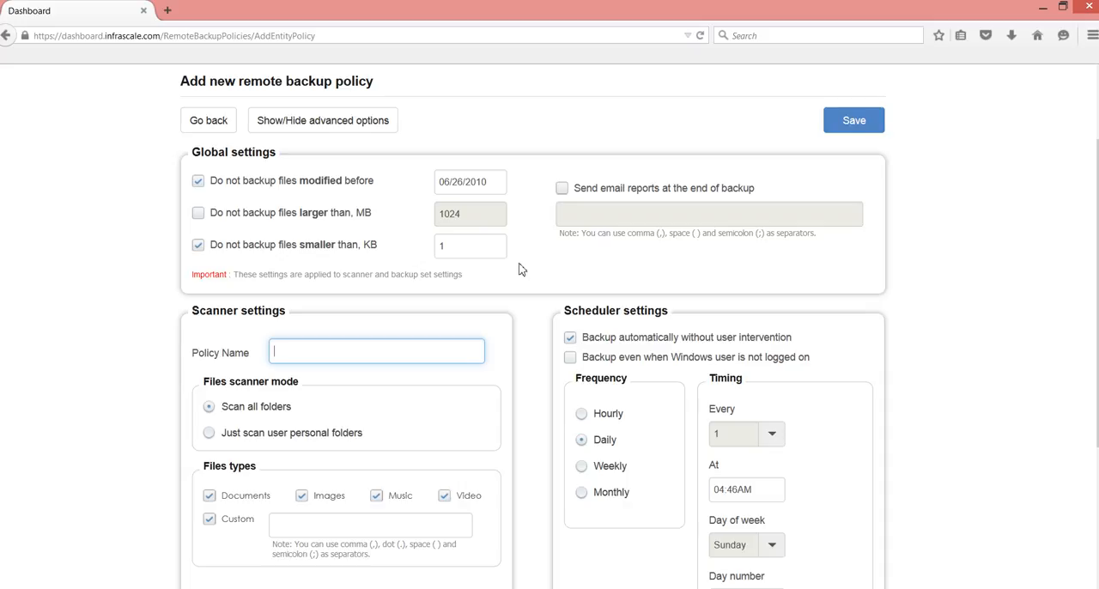
Name the policy 'New Documents'.
type("NEwe")
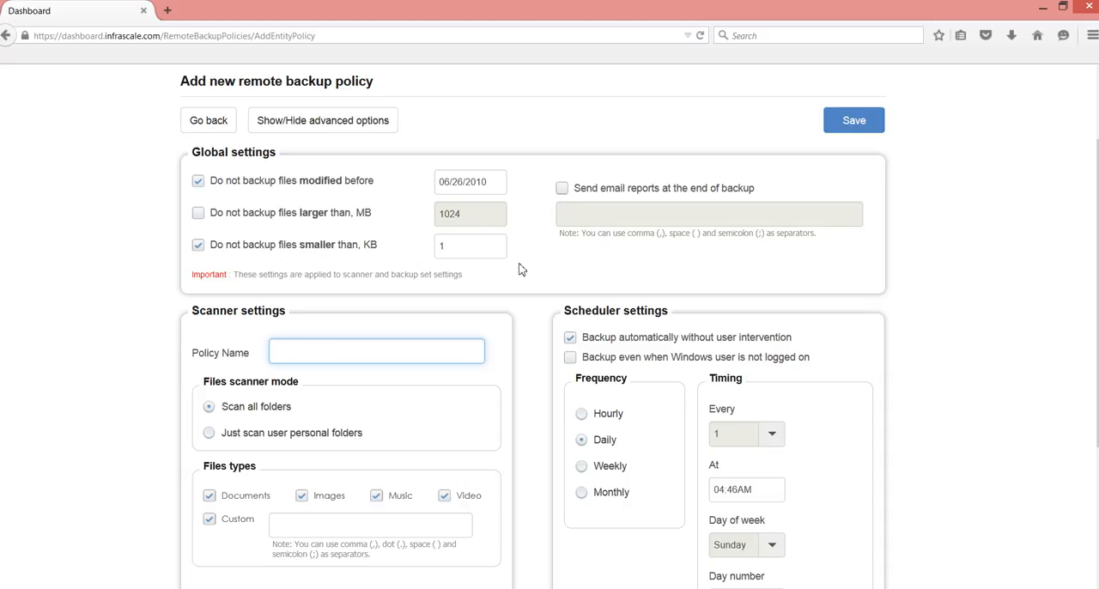
type("New D")
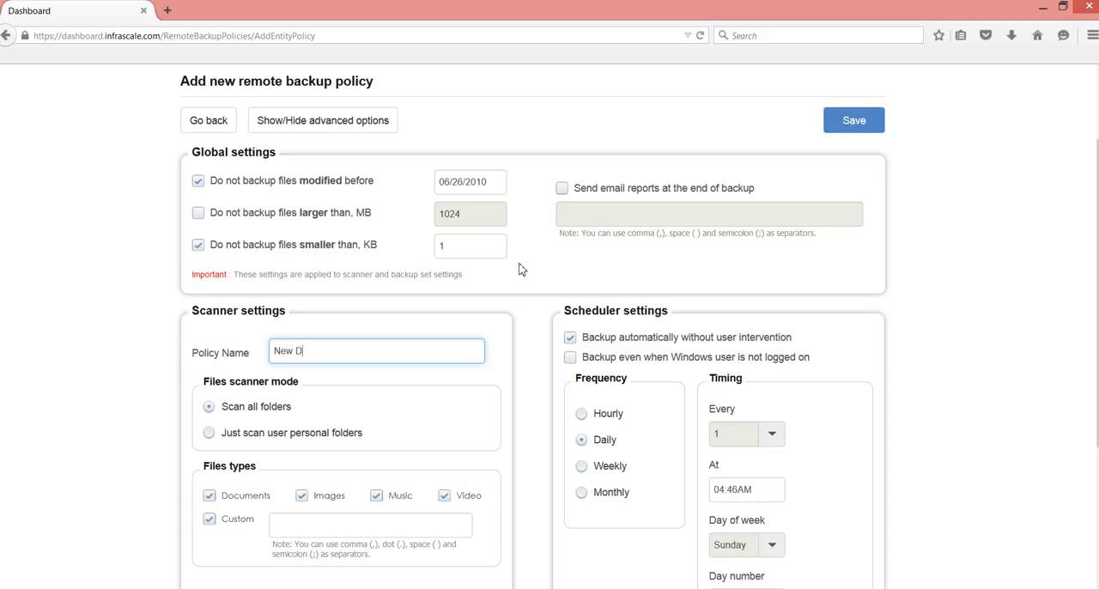
type("ocuments")
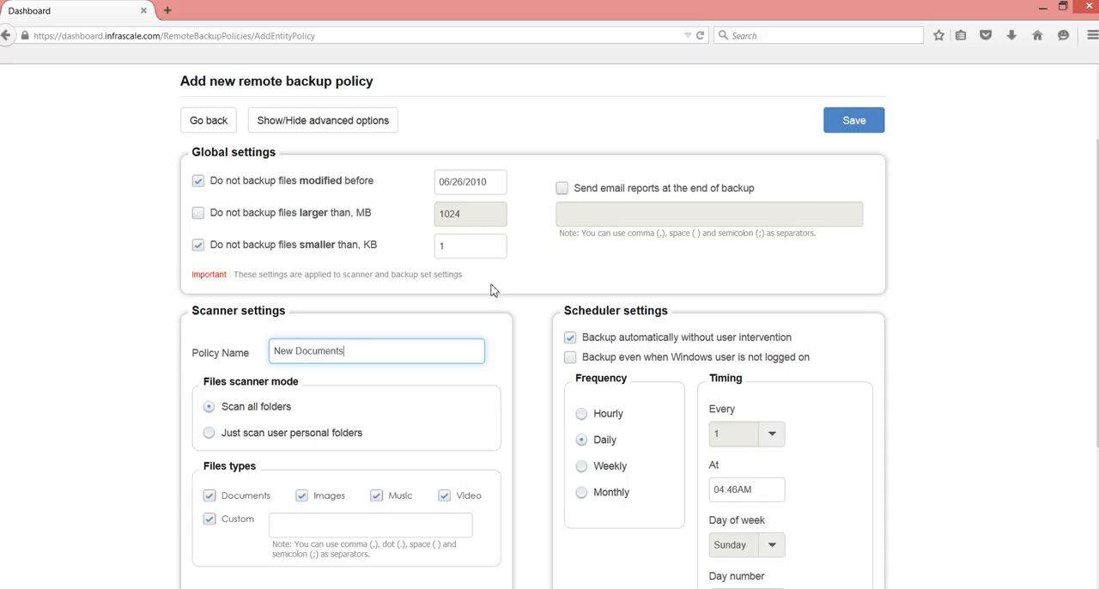
Uncheck Images, Music and Custom file types so only Documents are backed up.
scroll("down", 3)
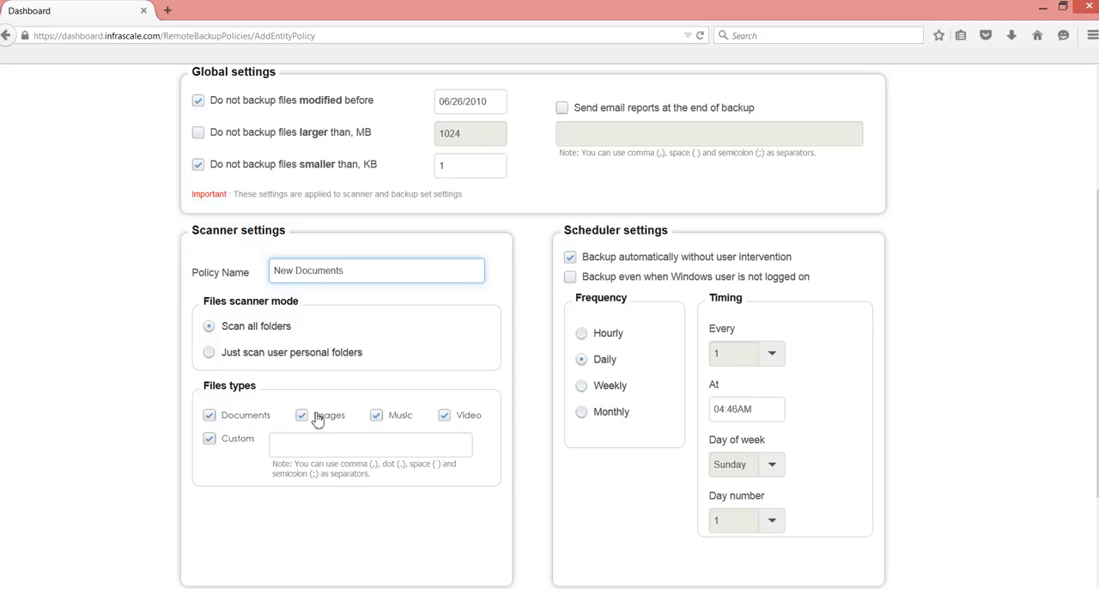
left_click(302, 415)
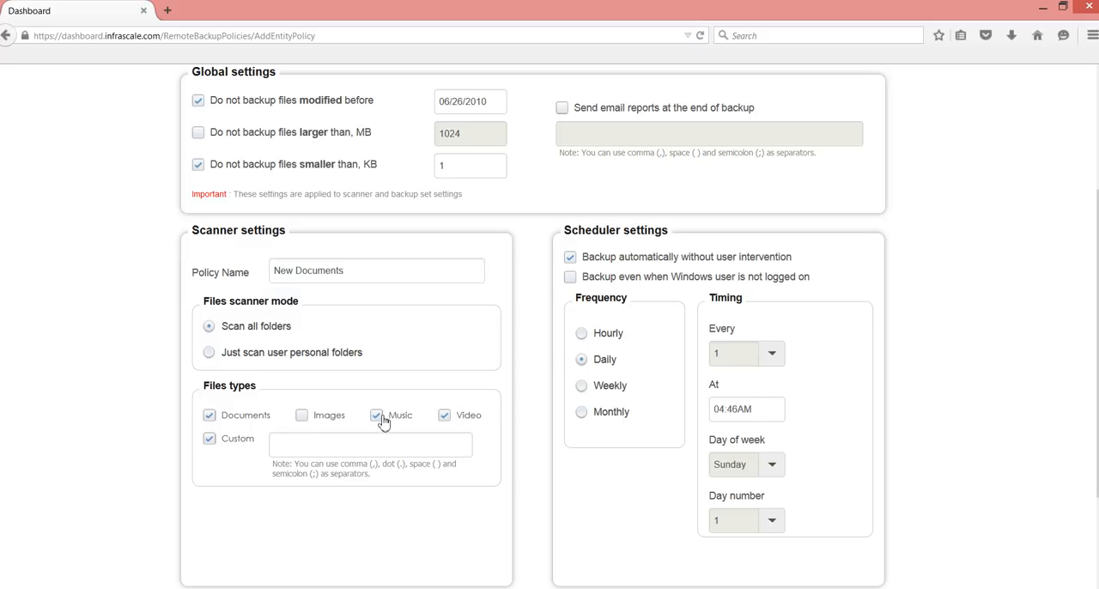
left_click(376, 416)
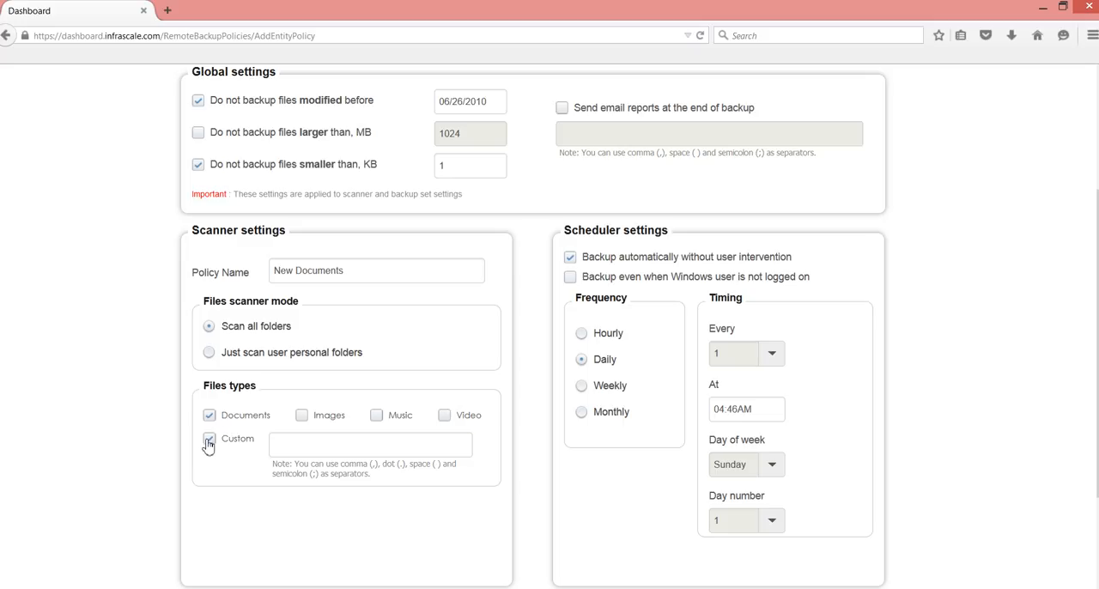
left_click(210, 439)
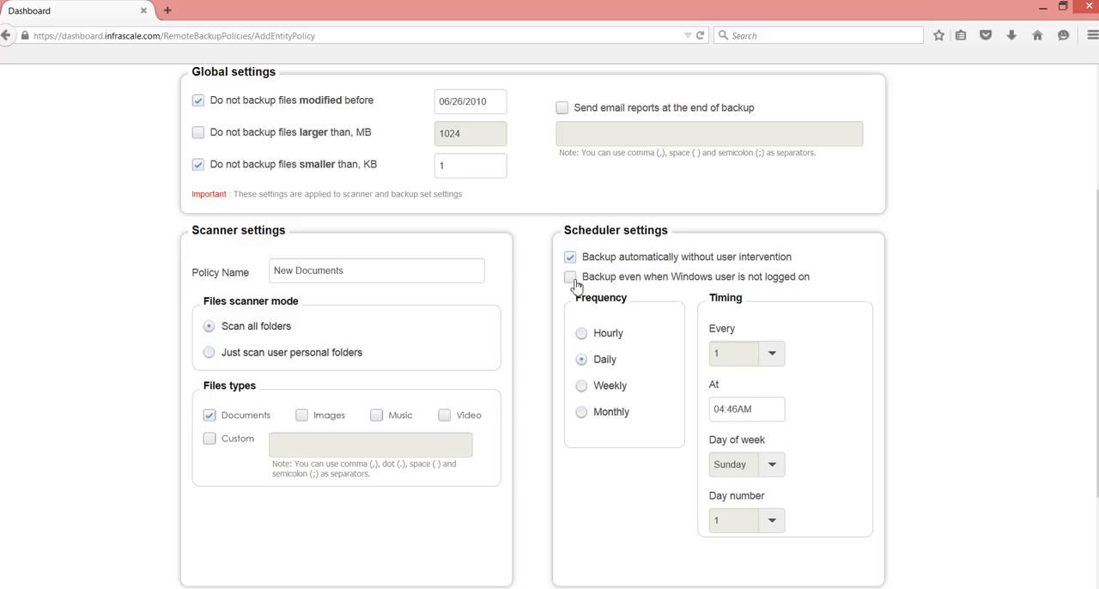
Leave 'Backup even when Windows user is not logged on' turned off.
left_click(570, 276)
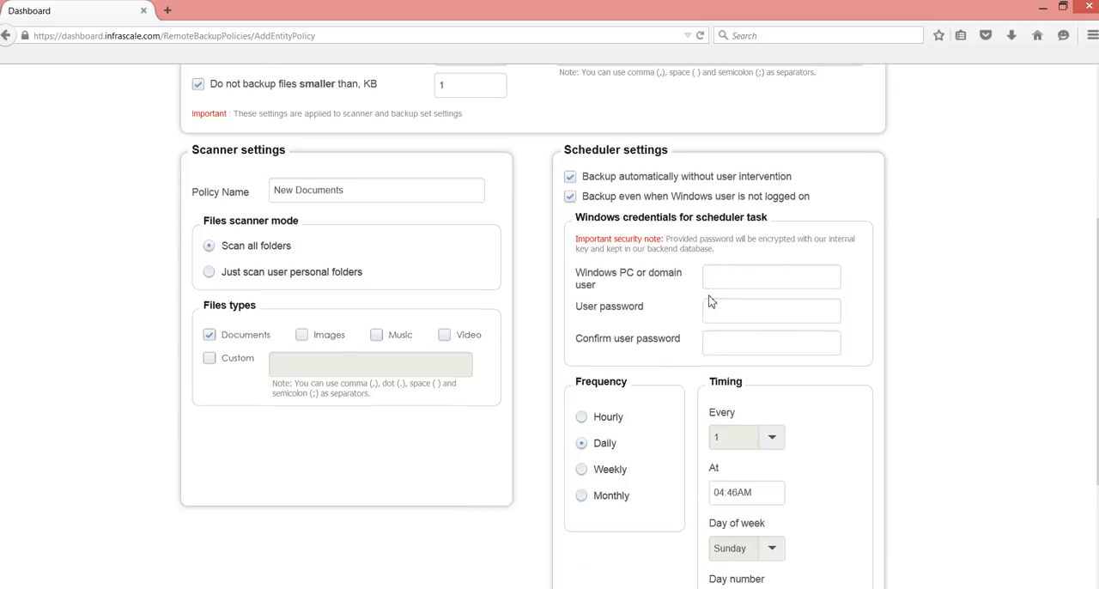
left_click(769, 275)
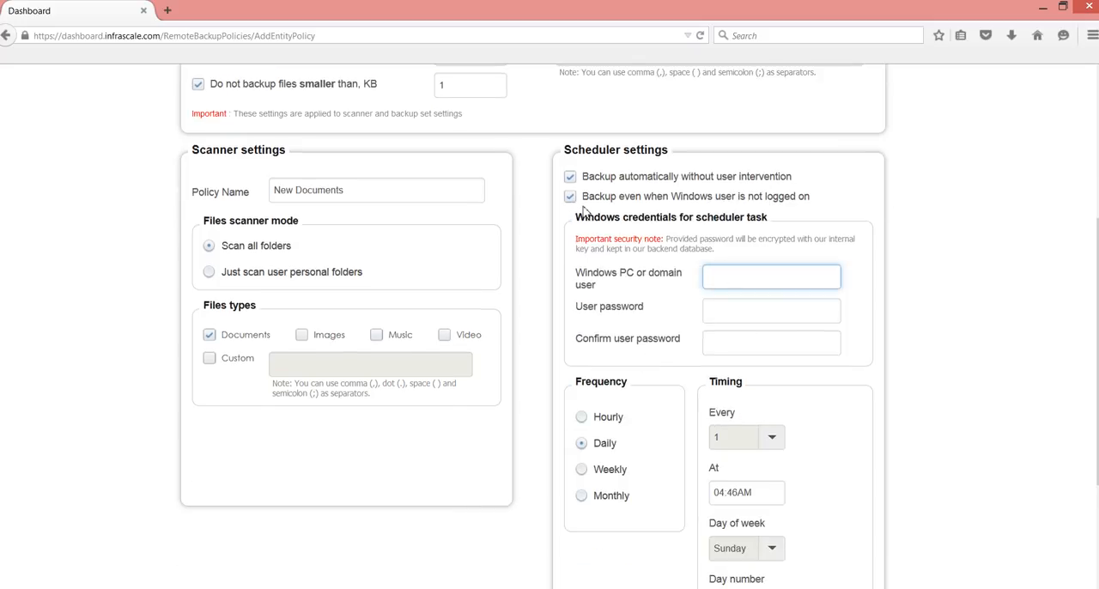
left_click(769, 276)
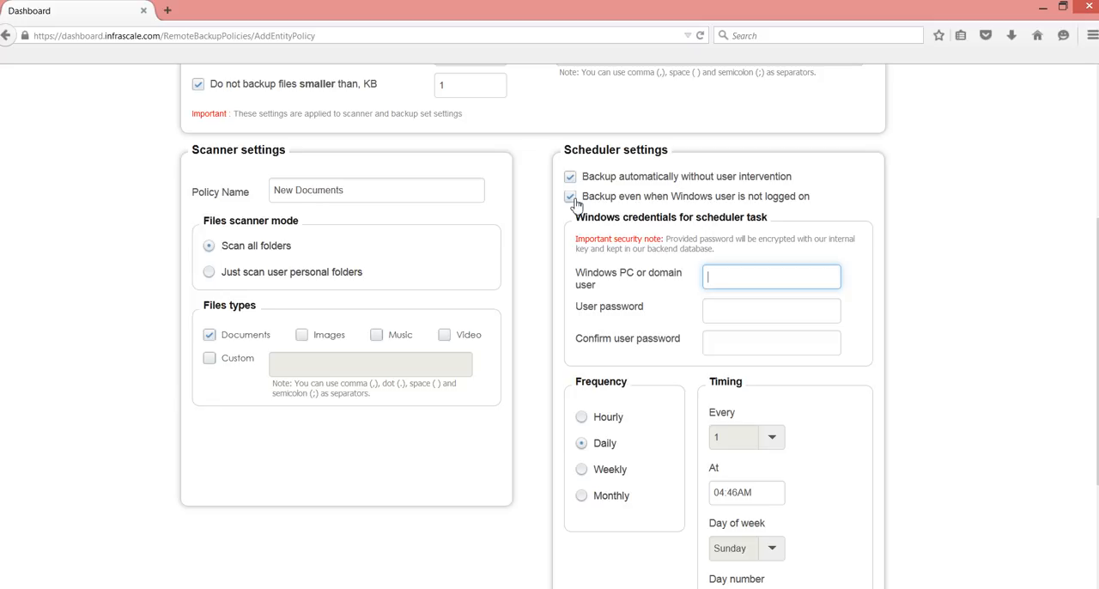
left_click(570, 196)
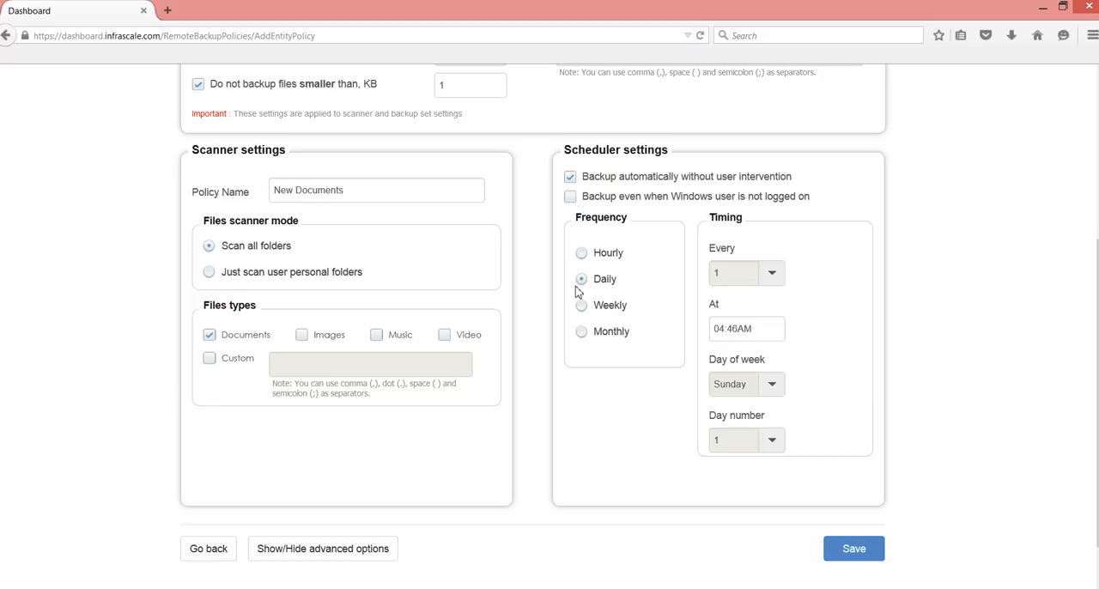
Schedule the backup Hourly with an interval of every 3 hours.
left_click(580, 252)
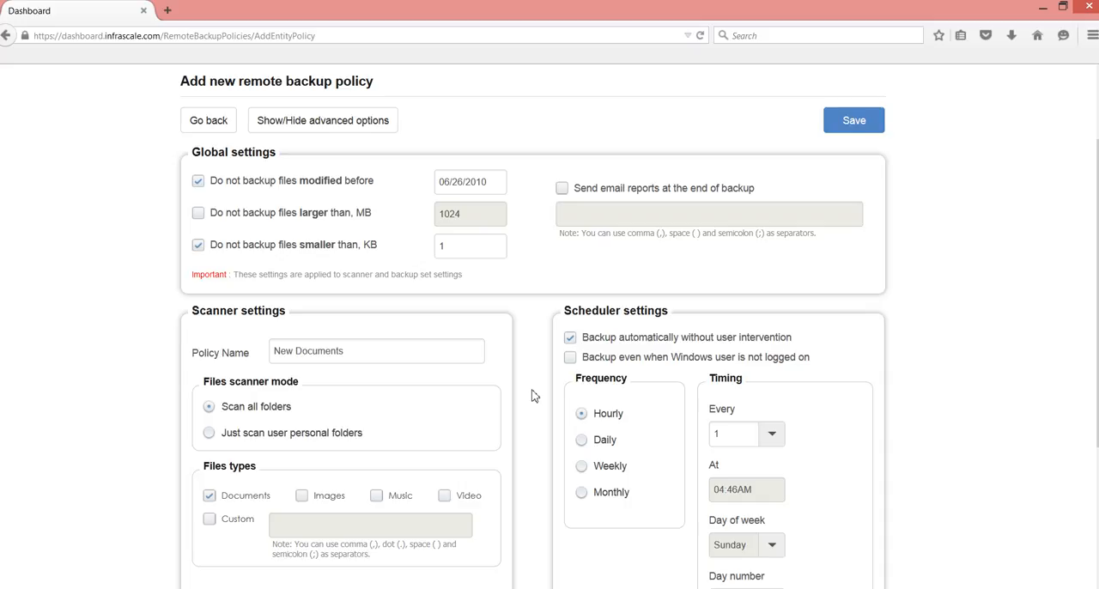
scroll("down", 3)
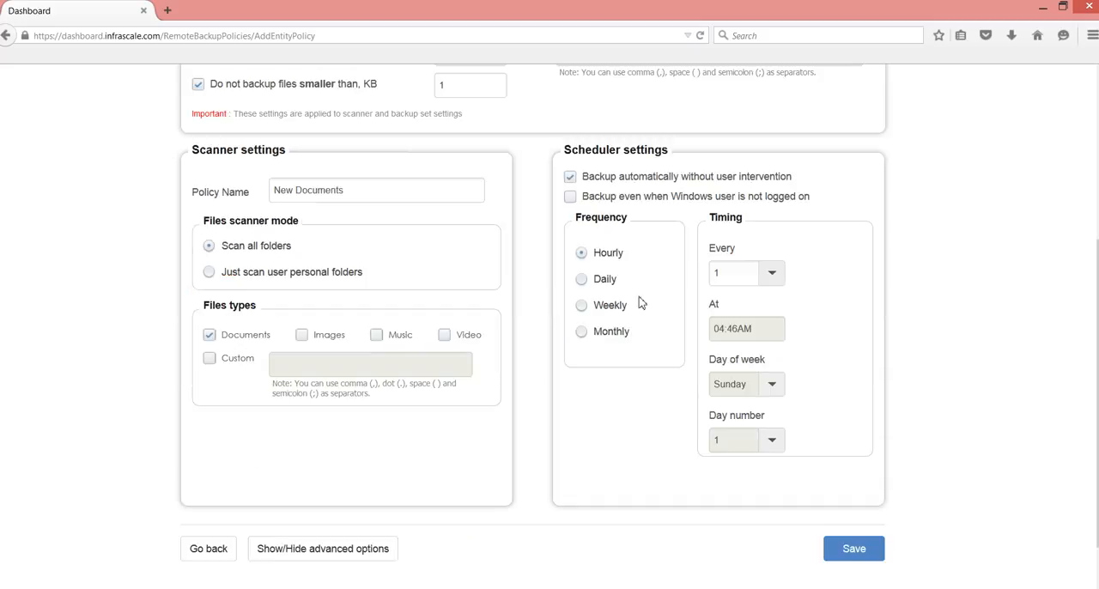
left_click(769, 271)
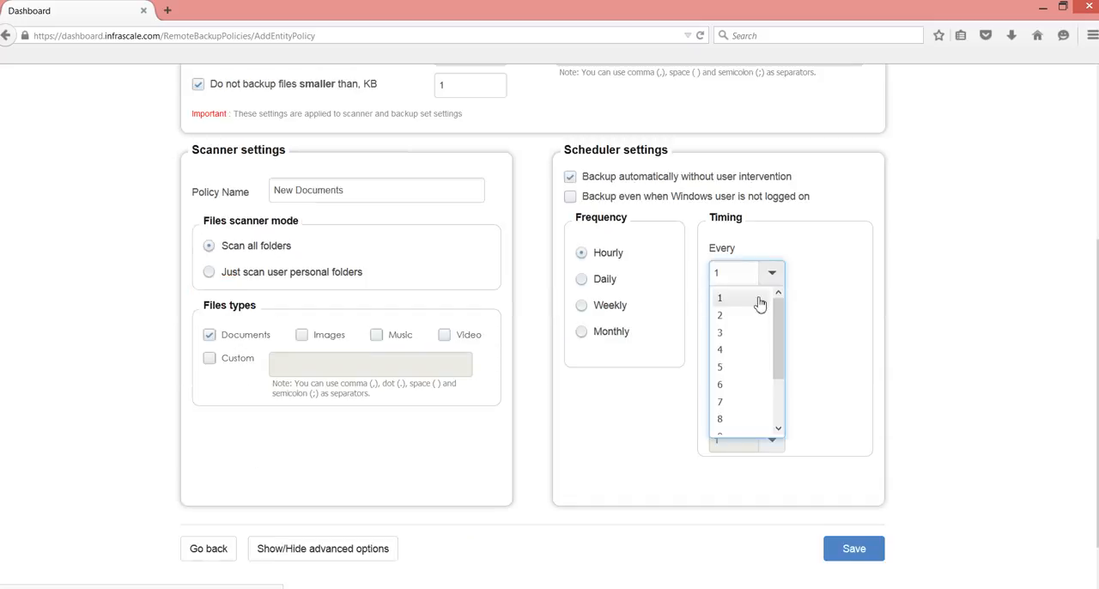
left_click(719, 333)
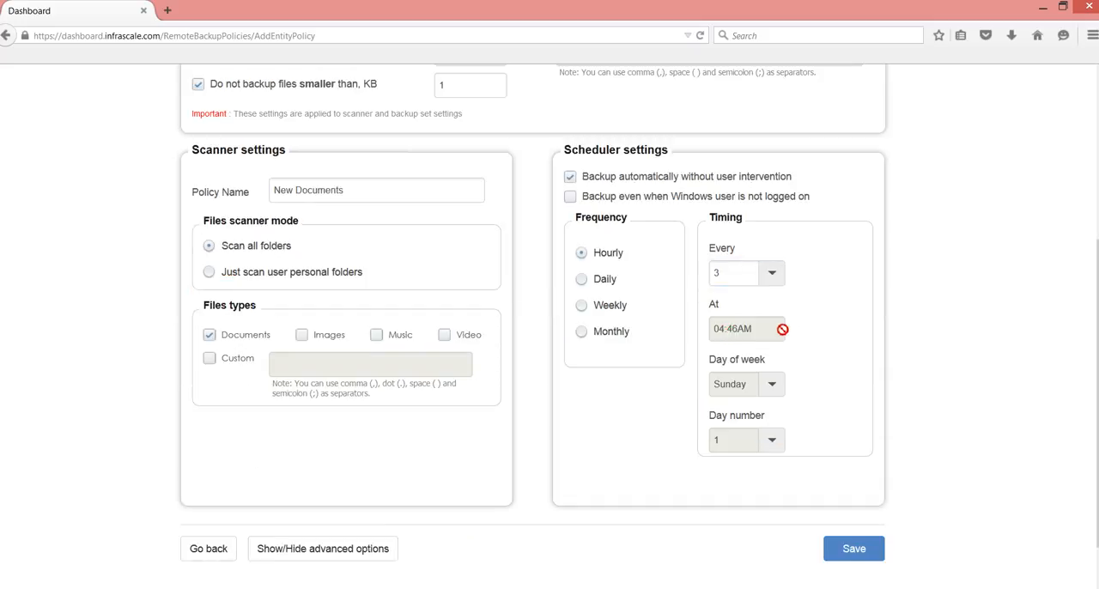
scroll("down", 3)
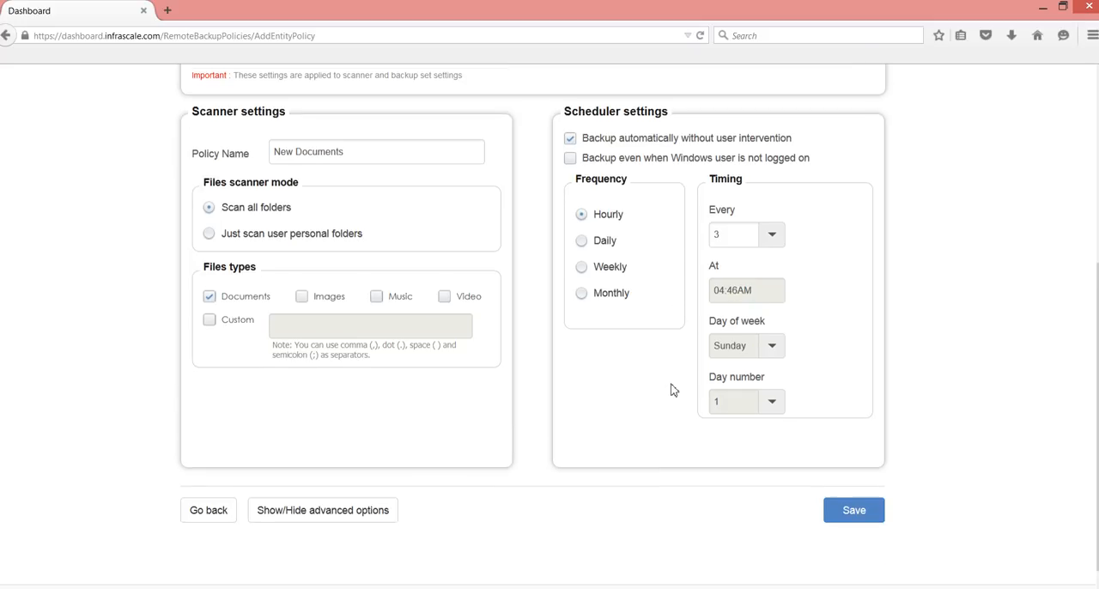
scroll("down", 3)
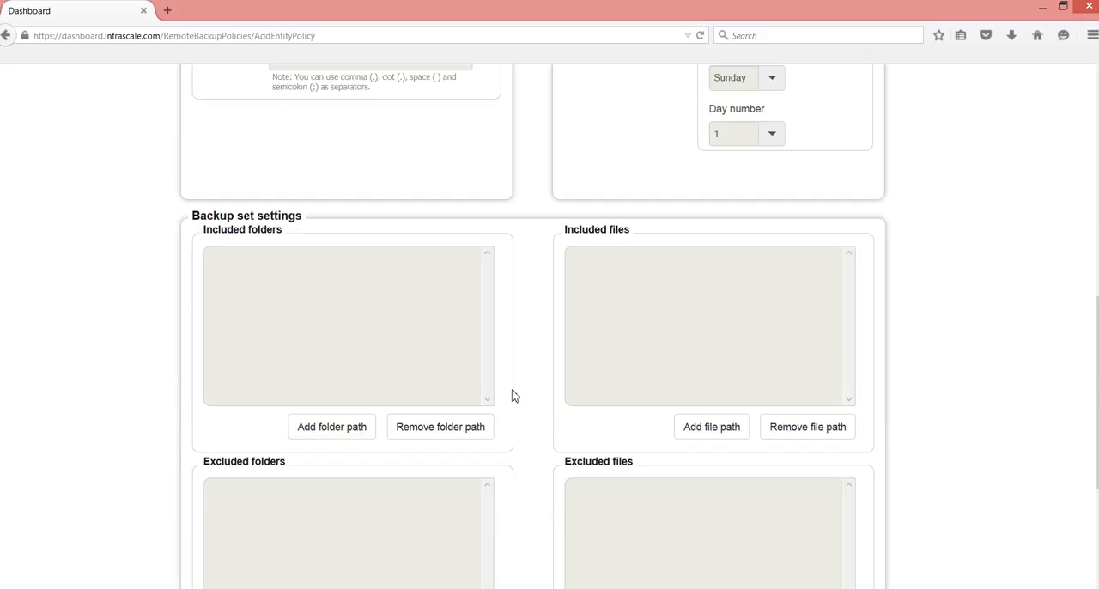
mouse_move(302, 398)
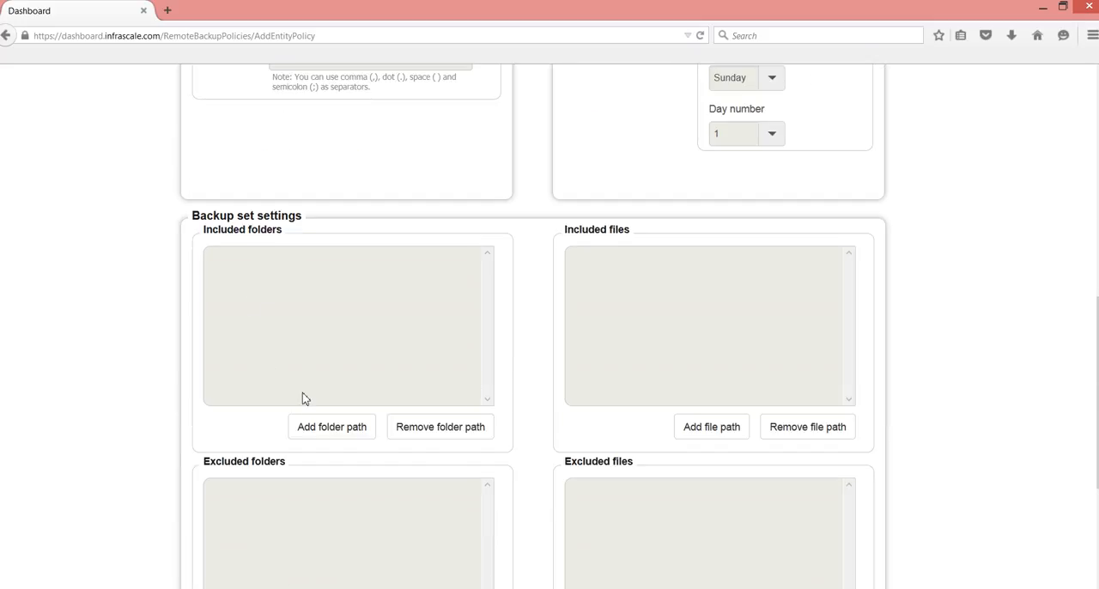
left_click(331, 426)
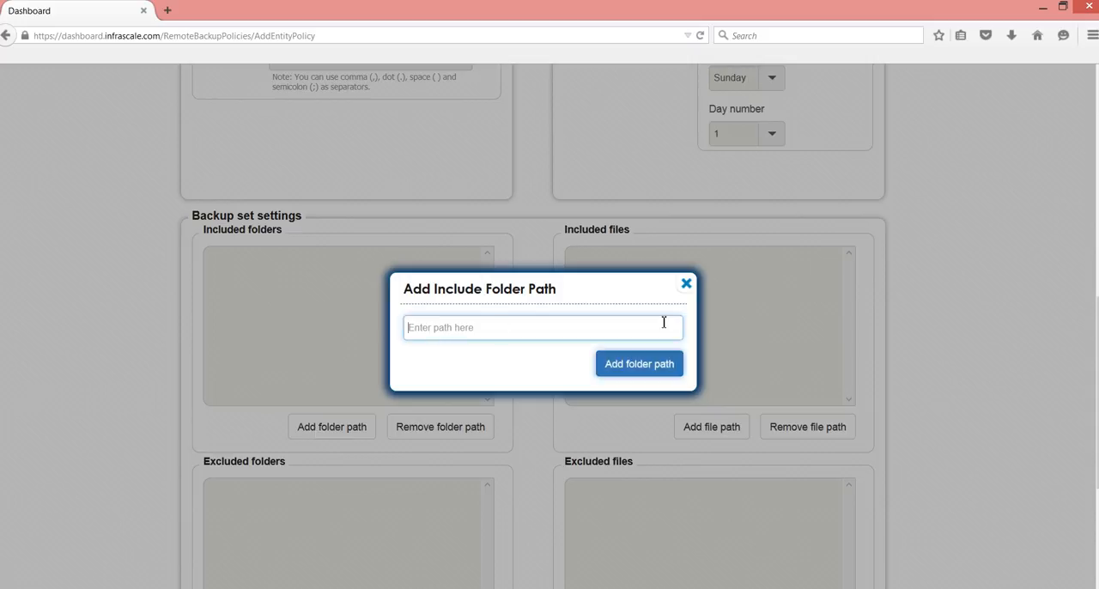
left_click(687, 283)
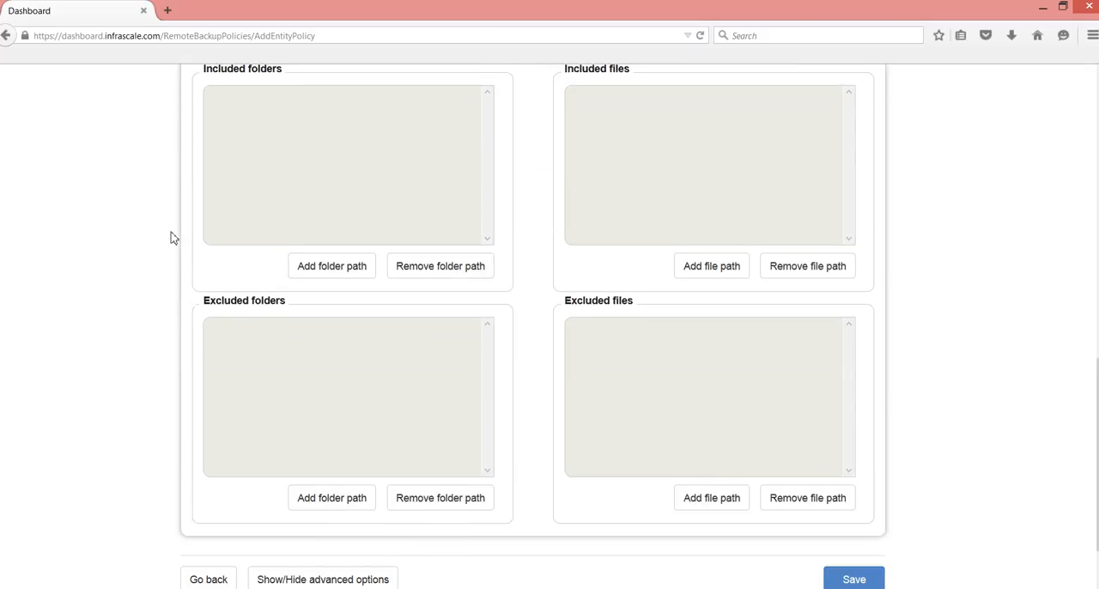
mouse_move(234, 395)
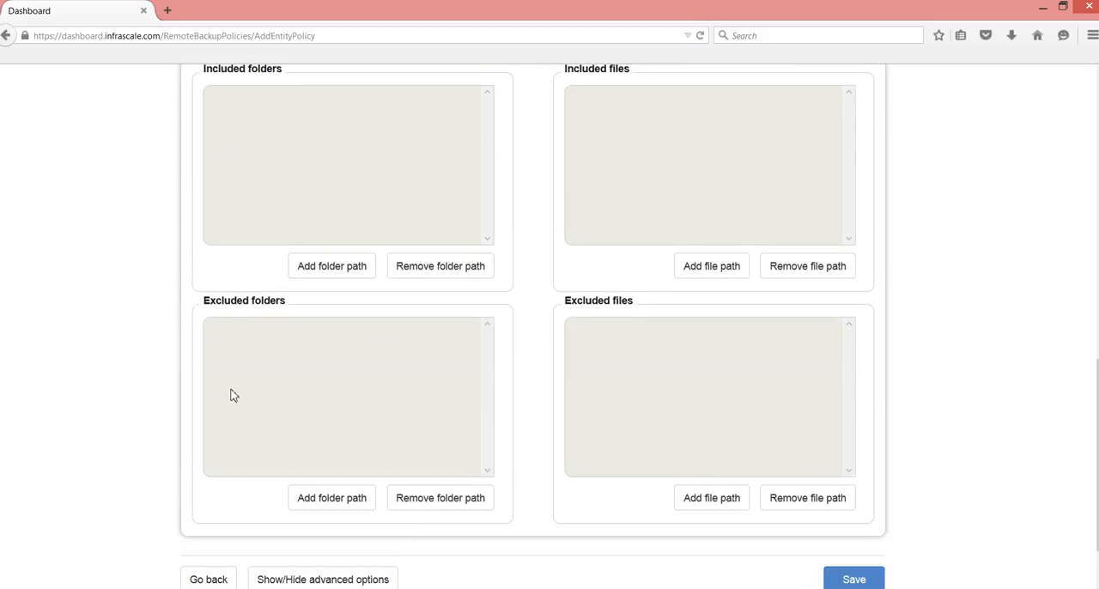
mouse_move(333, 425)
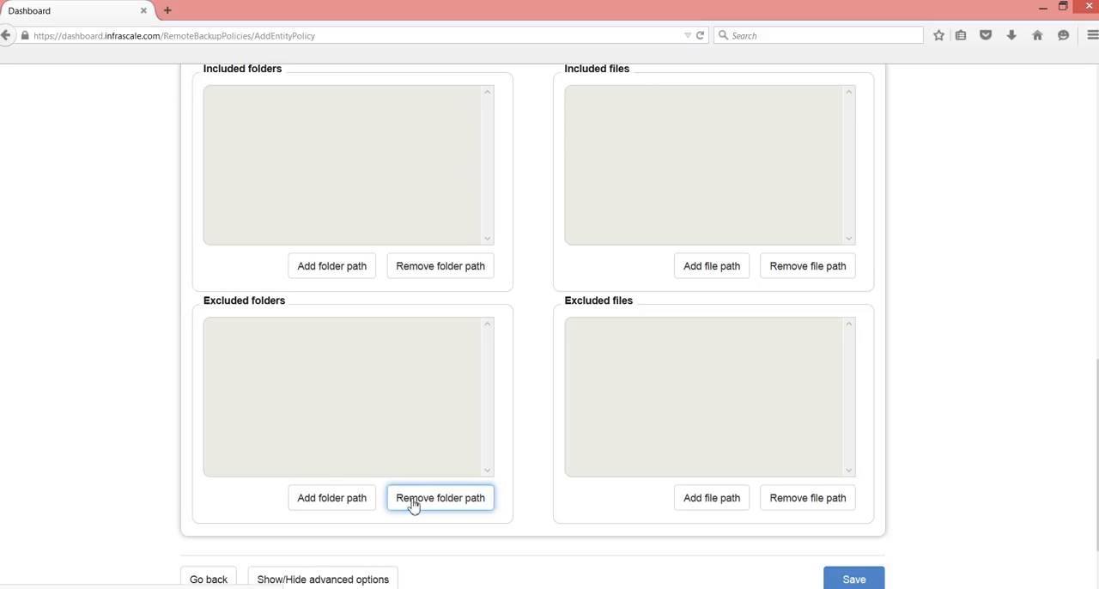
mouse_move(415, 411)
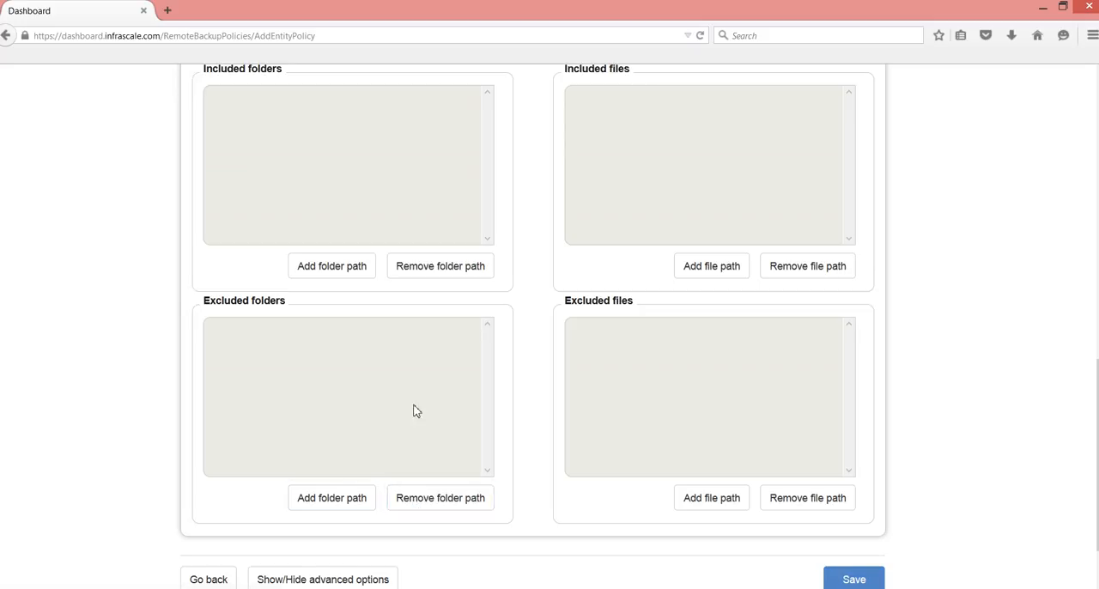
Add C:\Program Files\ as an excluded folder, which the form rejects as invalid.
left_click(331, 498)
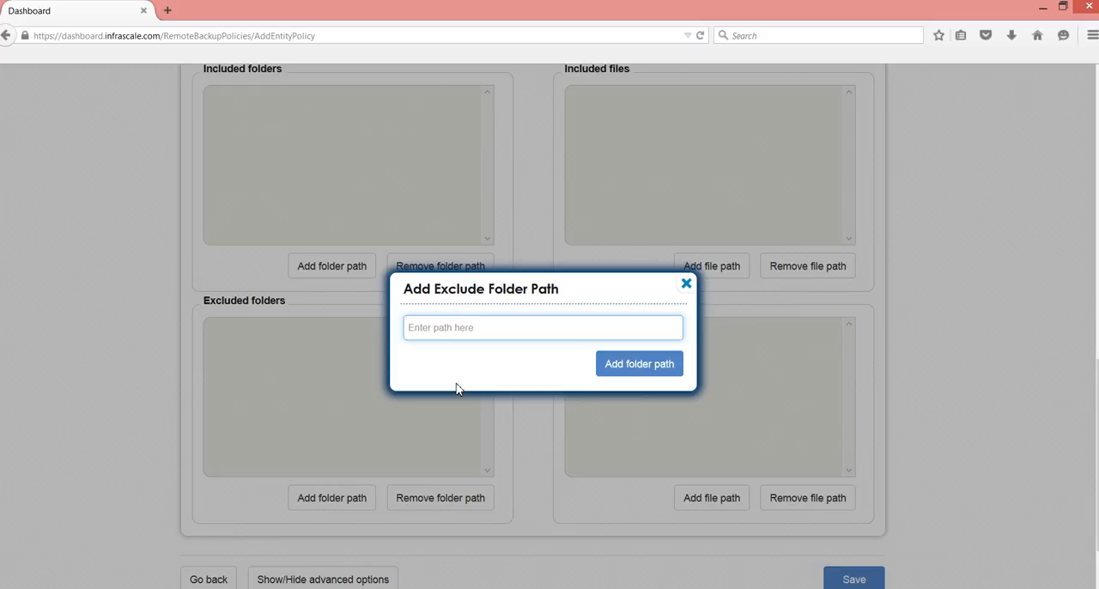
type("C:\\")
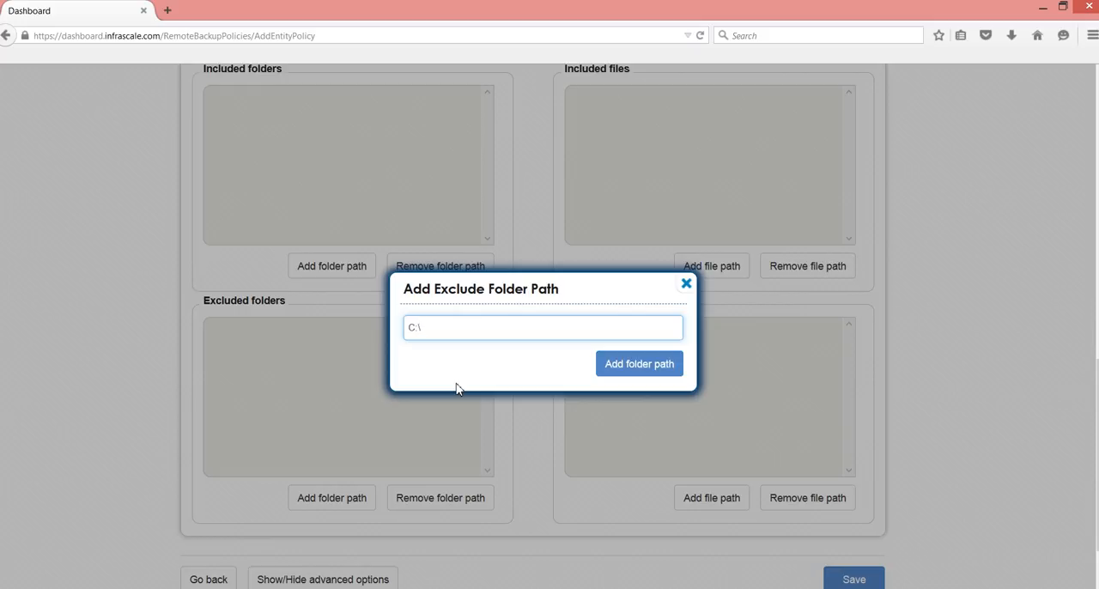
type("Program Files\\")
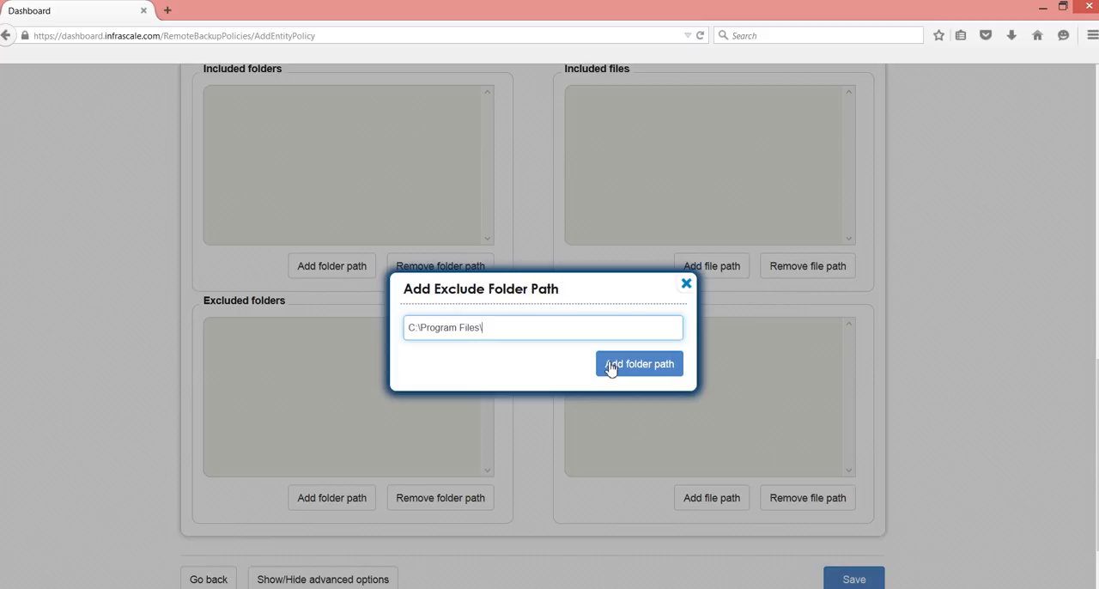
left_click(639, 364)
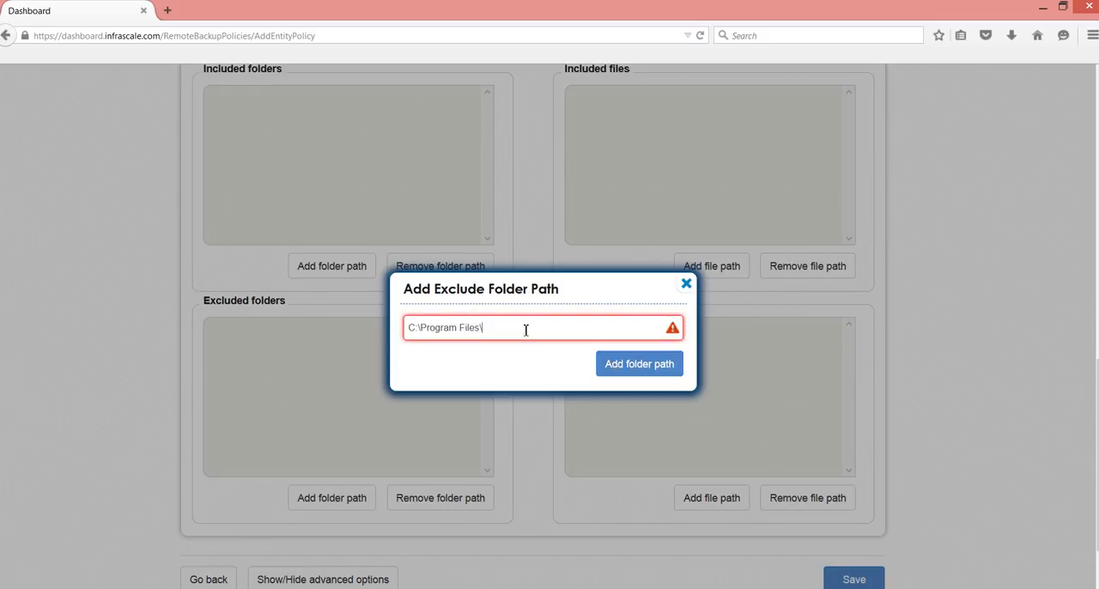
left_click(639, 364)
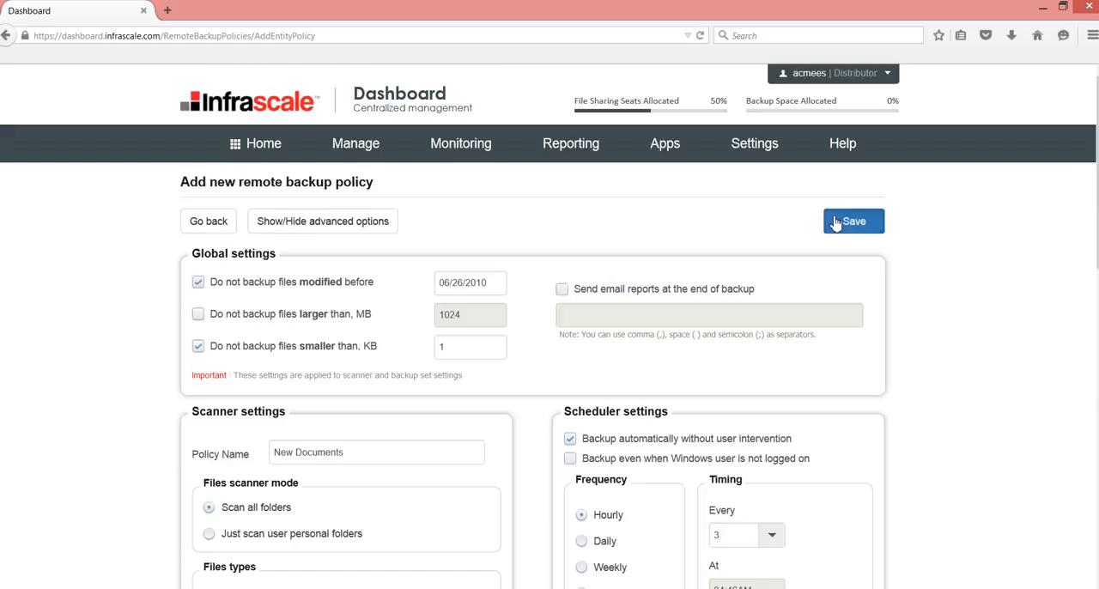
Save the New Documents policy so it tops the backup policies list.
left_click(852, 219)
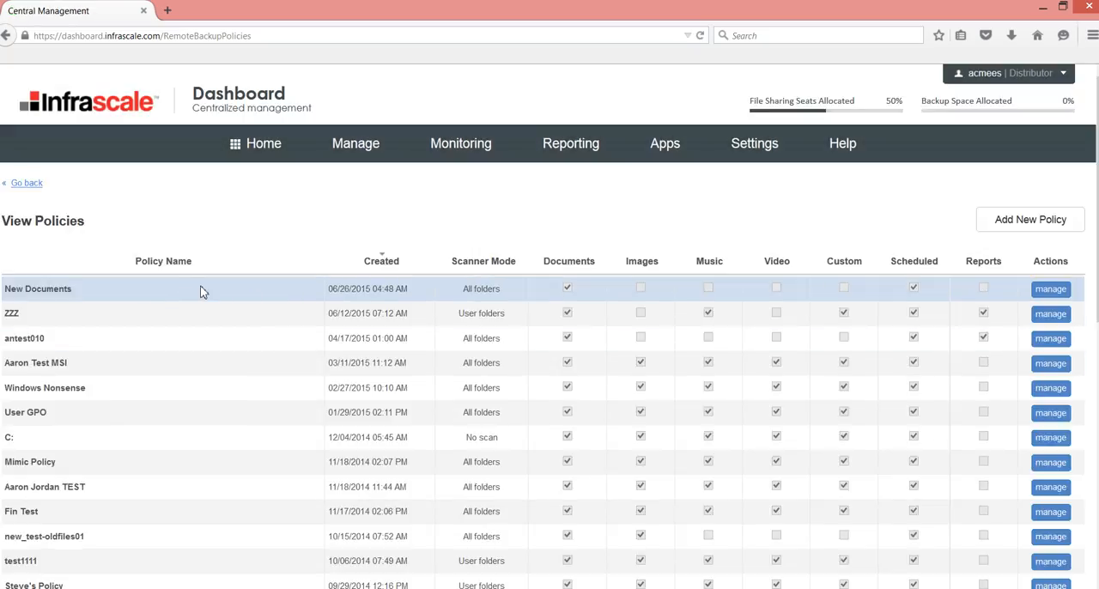
mouse_move(205, 297)
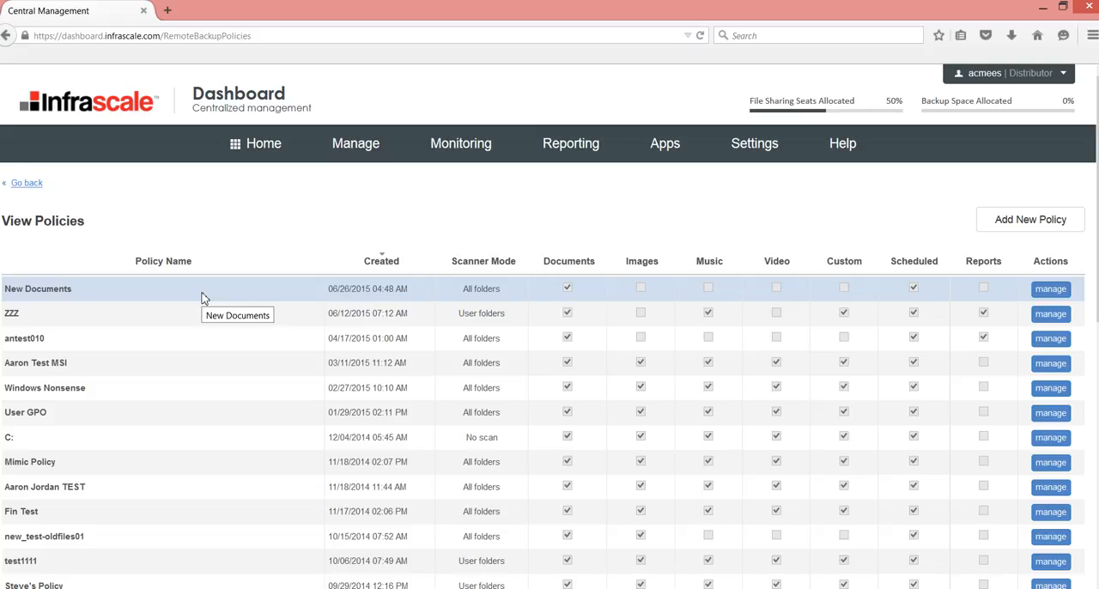
left_click(355, 144)
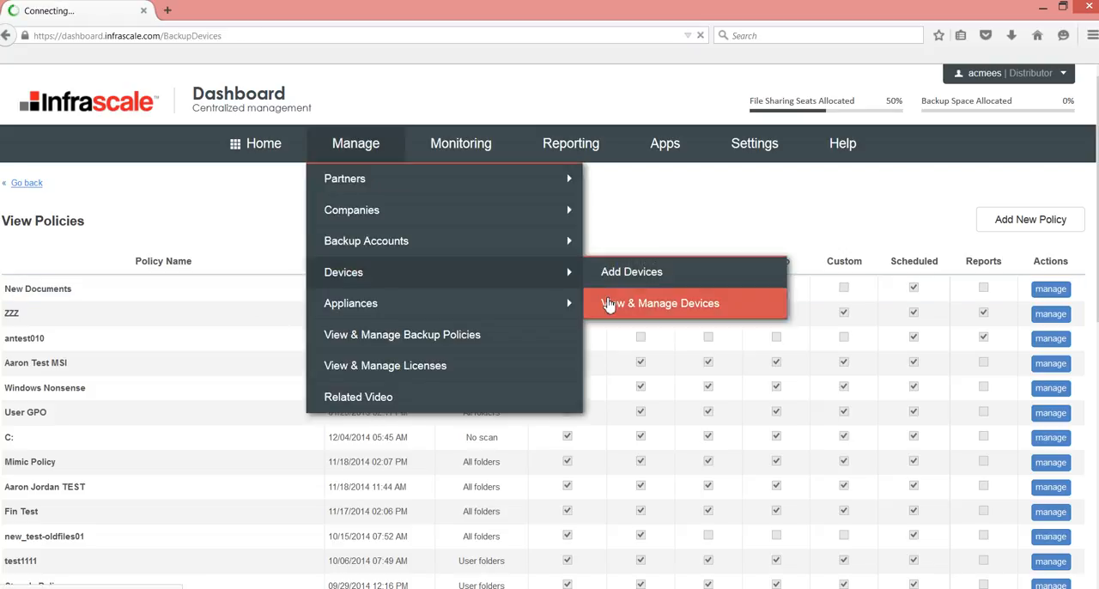
Show View & Manage Devices filtered to the olbpartnerdemo account.
left_click(659, 304)
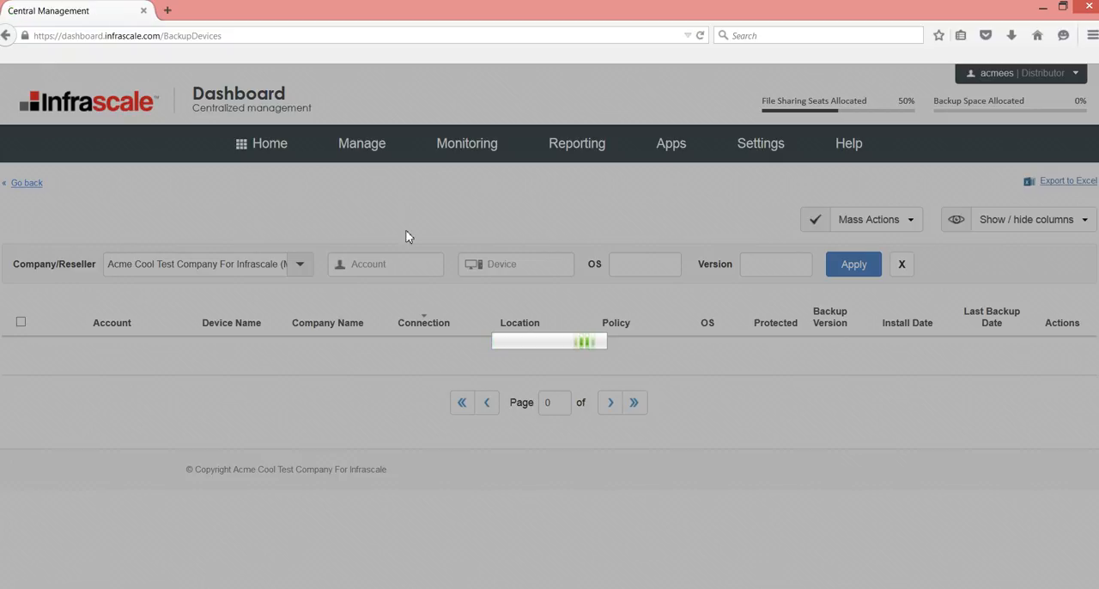
left_click(852, 265)
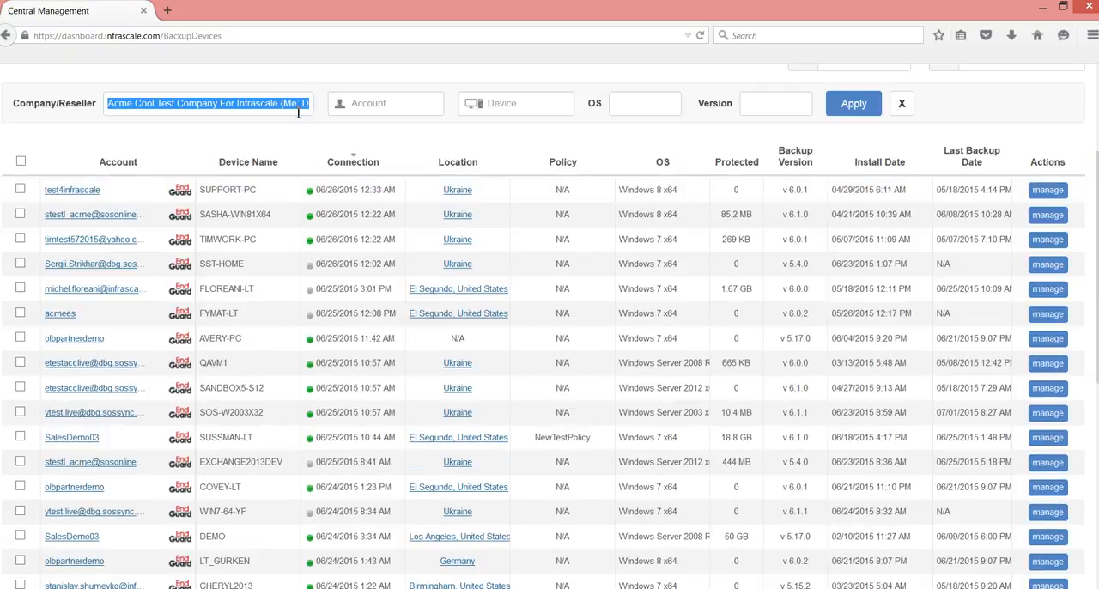
left_click(298, 103)
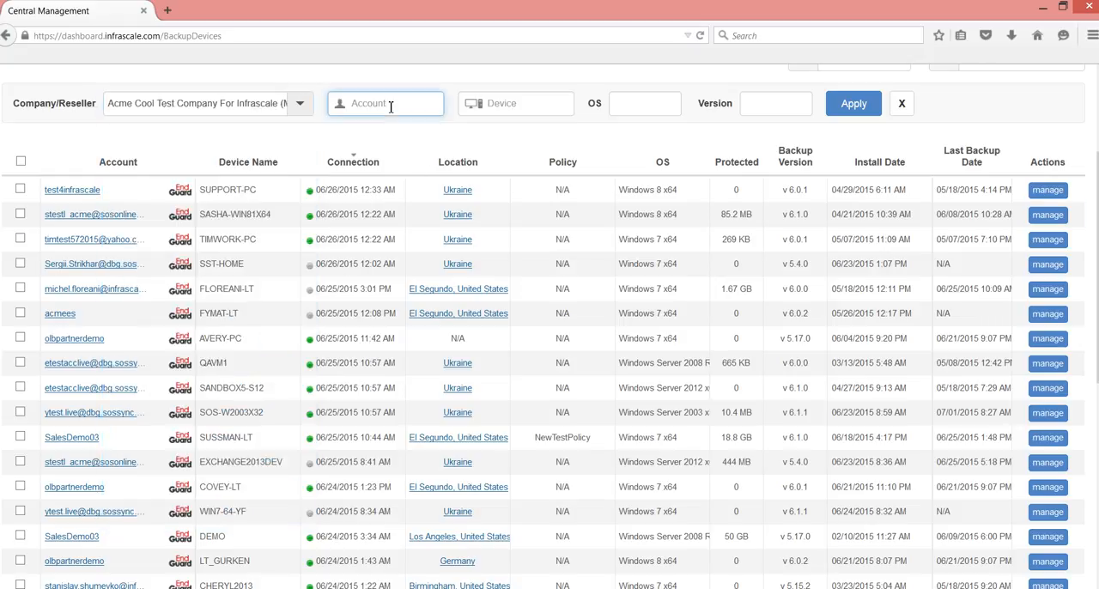
type("oldpan")
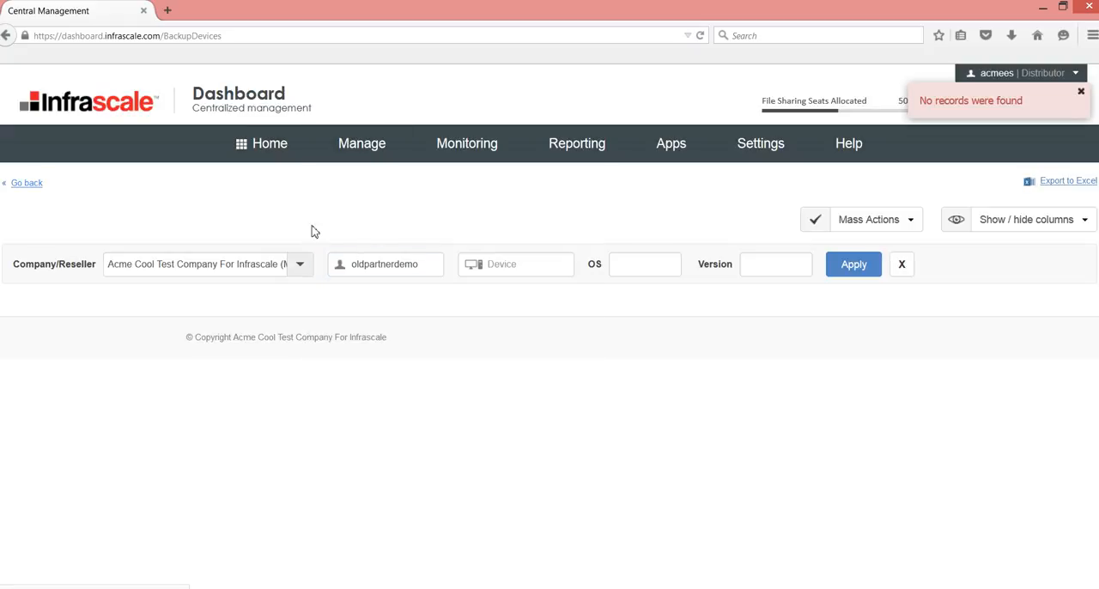
left_click(384, 265)
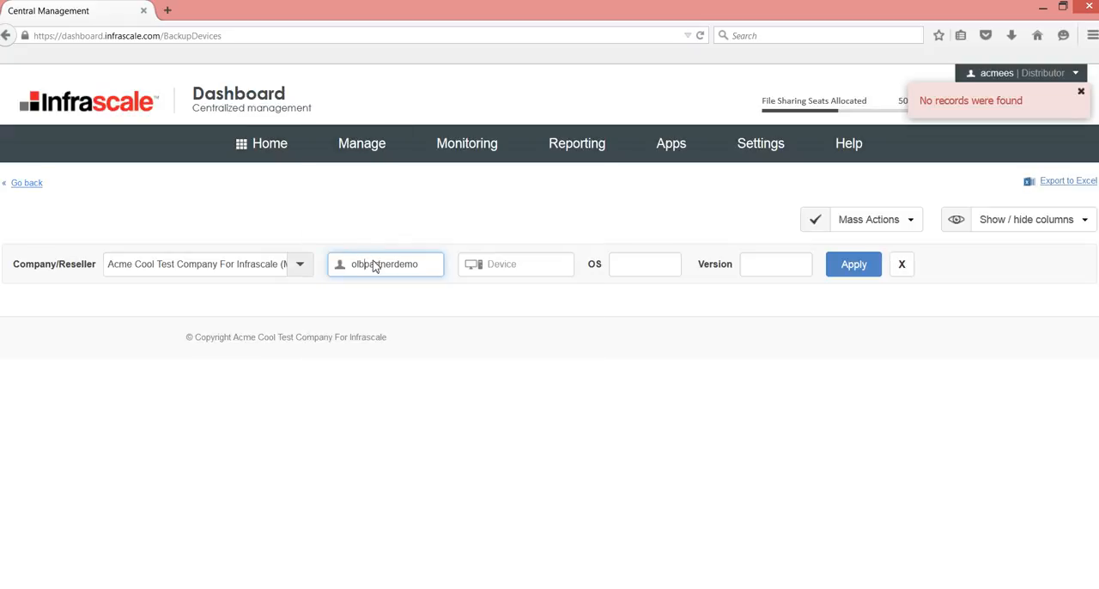
left_click(851, 265)
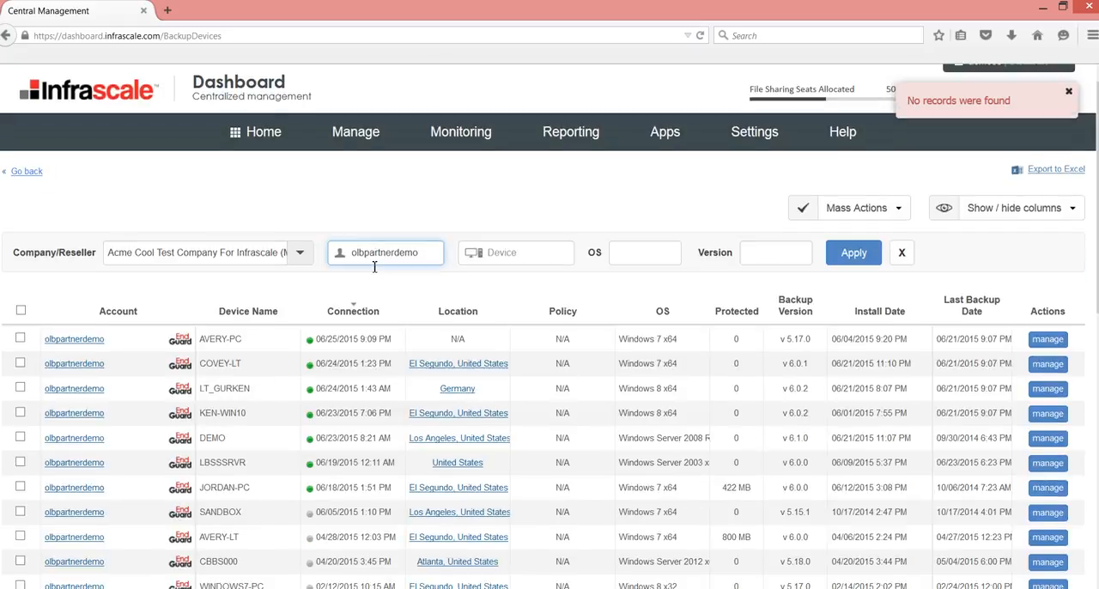
Bring up the manage actions for the AVERY-PC device.
scroll("down", 3)
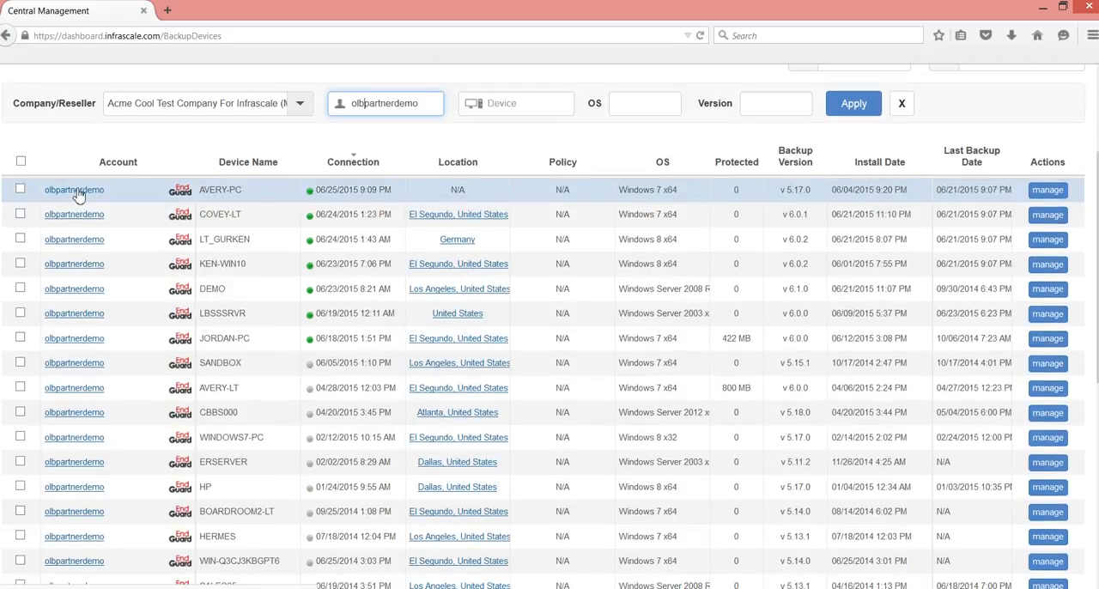
left_click(1047, 189)
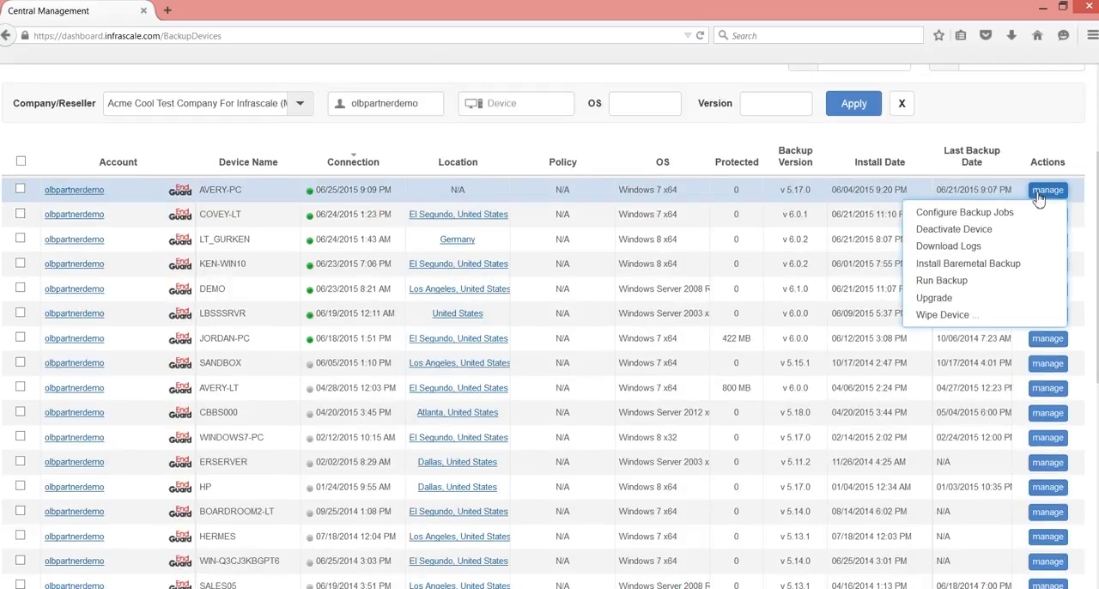
mouse_move(945, 279)
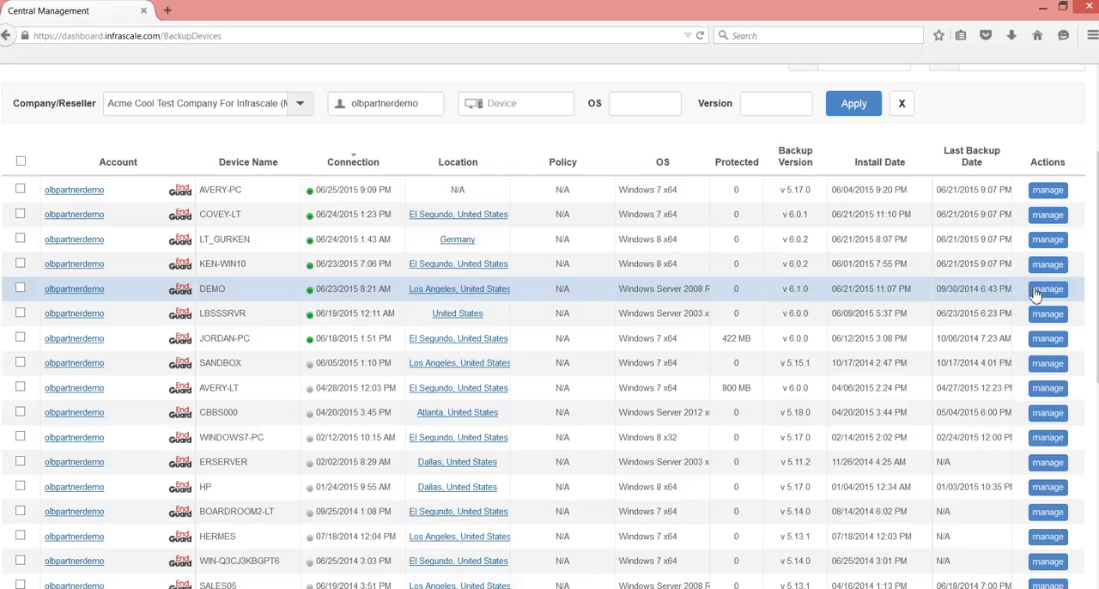
Go to Configure Backup Jobs for device DEMO.
left_click(1047, 288)
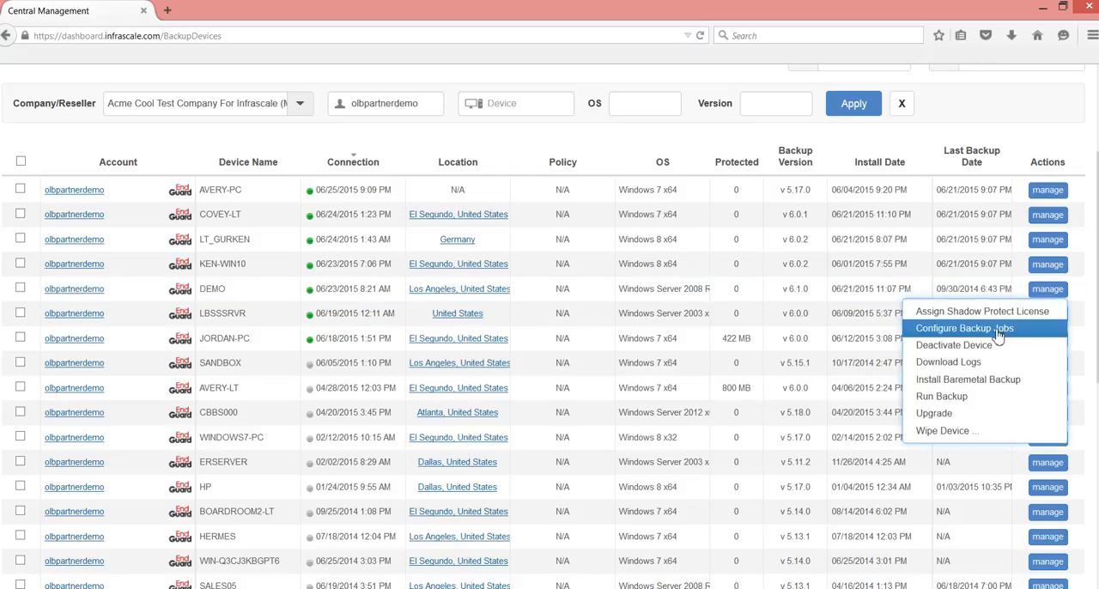
left_click(965, 328)
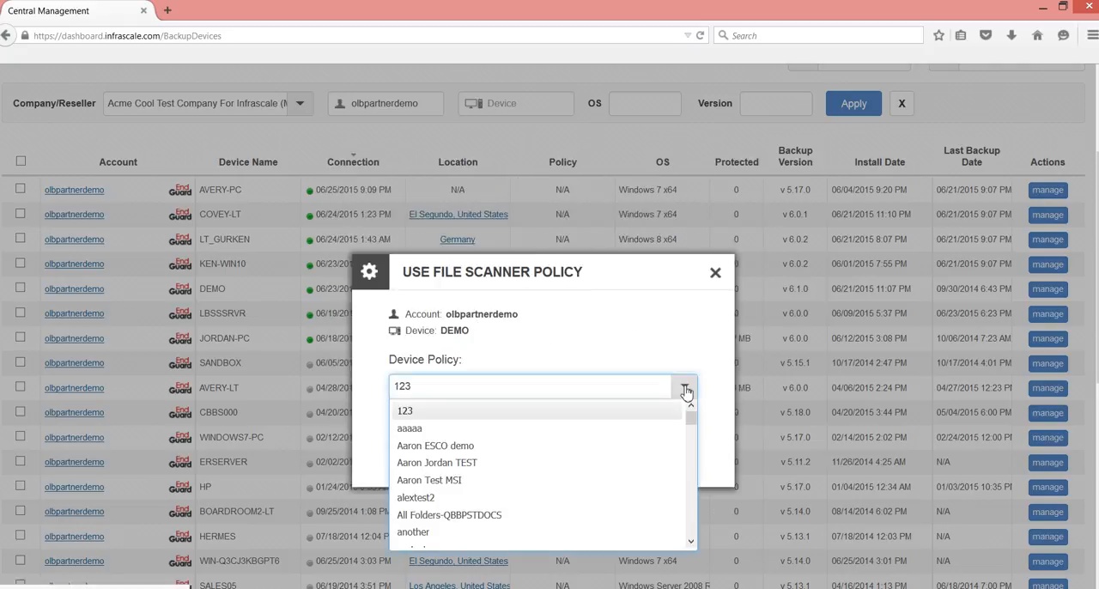
scroll("down", 3)
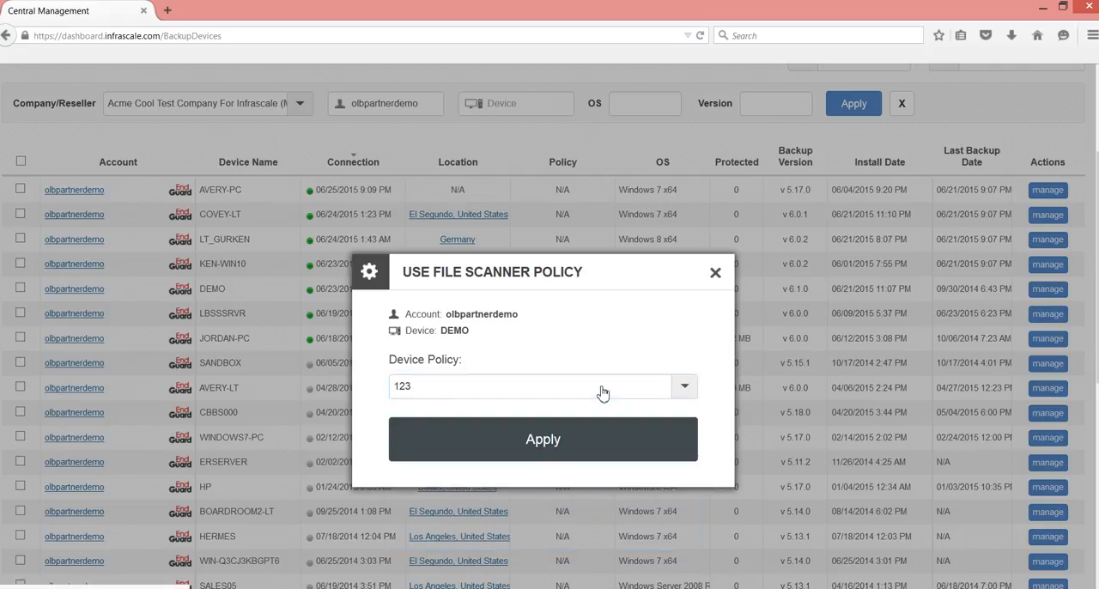
Assign New Documents as DEMO's device policy and apply it.
left_click(683, 385)
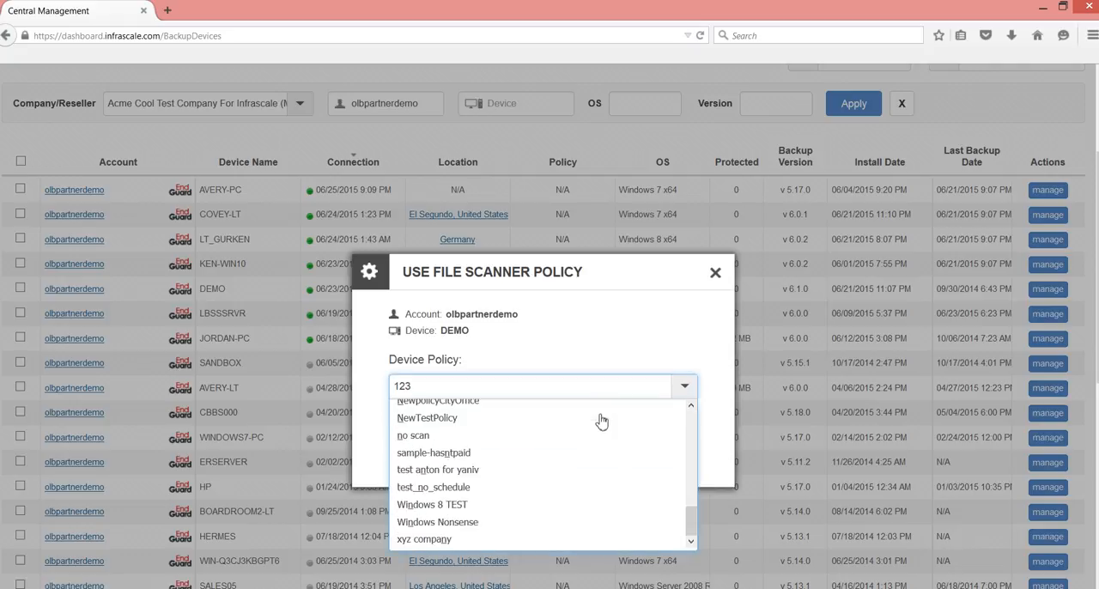
mouse_move(512, 438)
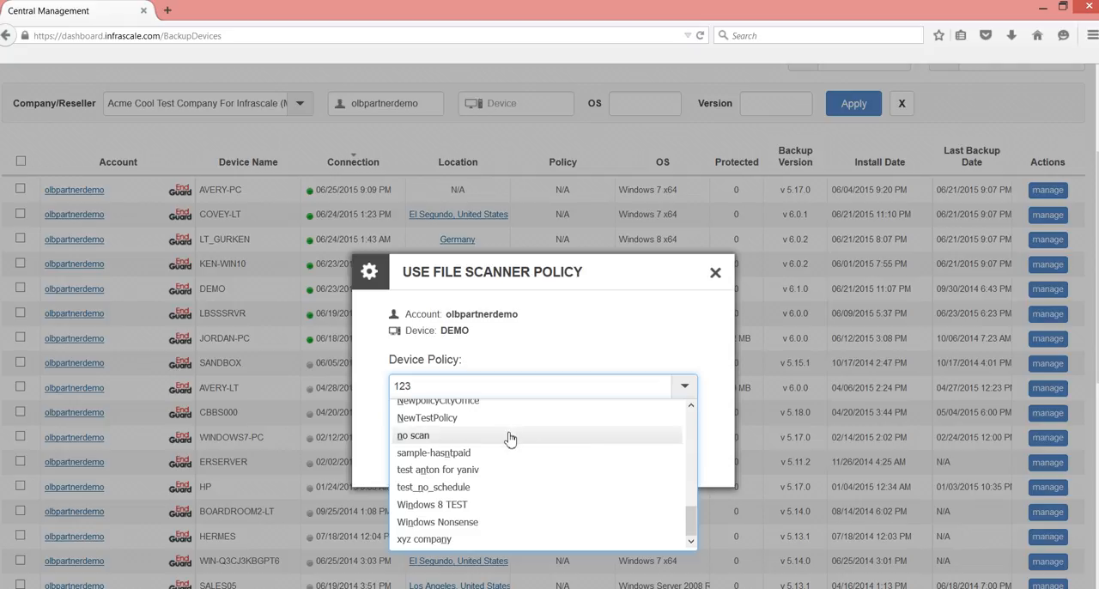
left_click(429, 385)
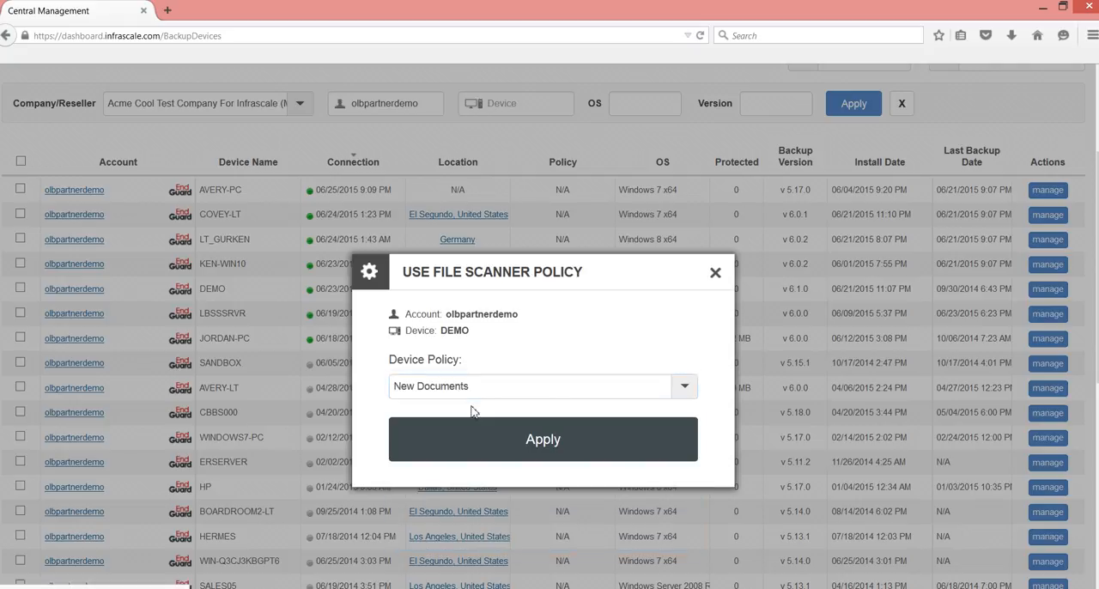
left_click(542, 440)
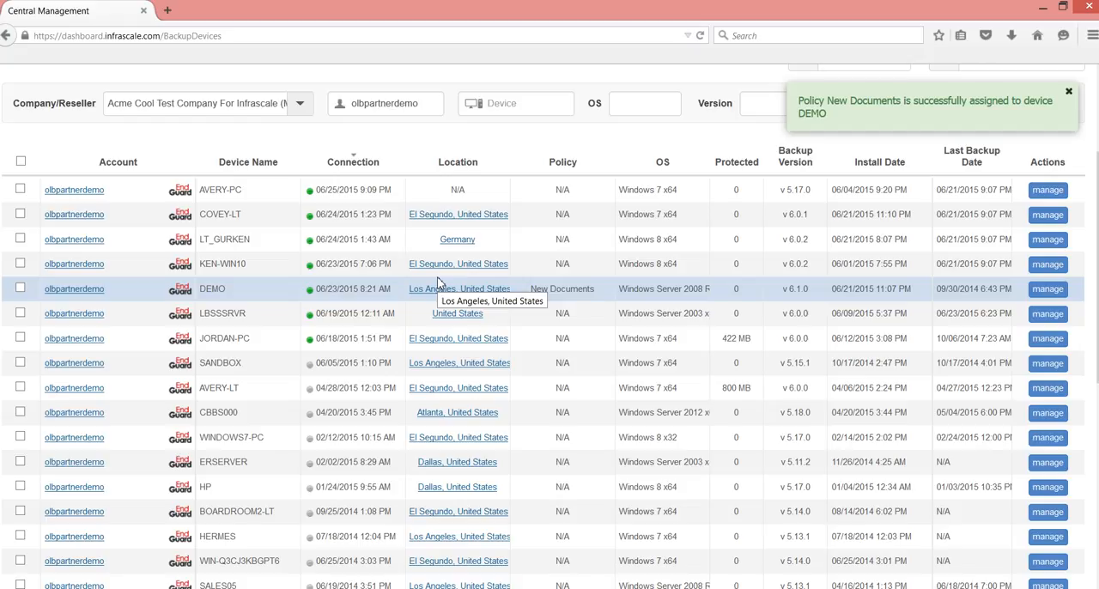
mouse_move(295, 278)
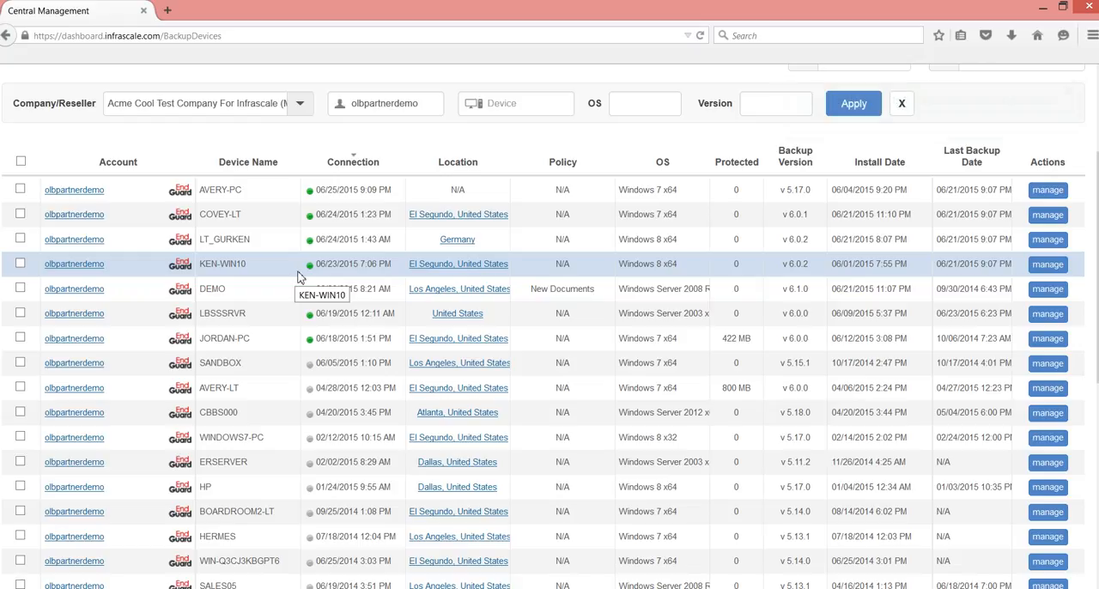
mouse_move(266, 278)
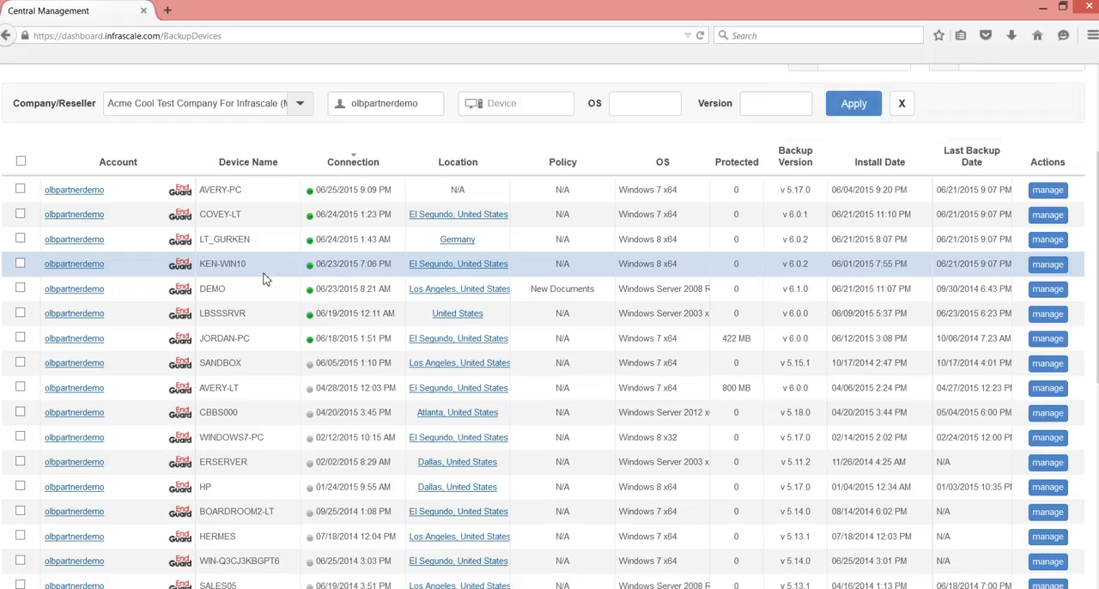